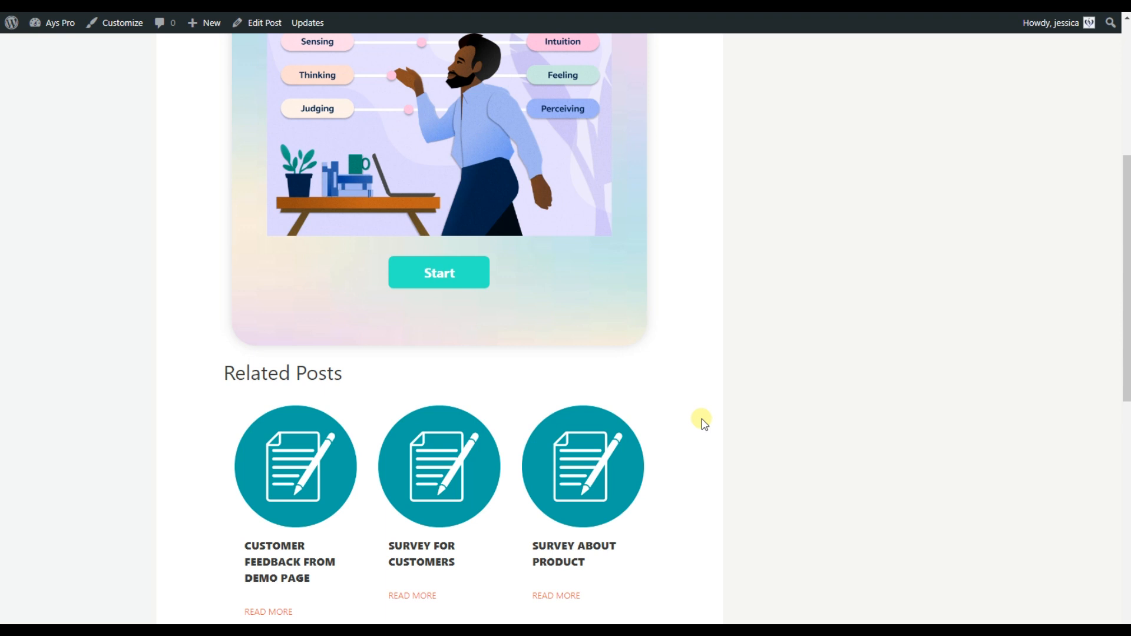
Toggle related posts between all post types and only Post and Page, and enter 5 as the count
{"action": "scroll", "scroll_direction": "down", "scroll_amount": 3}
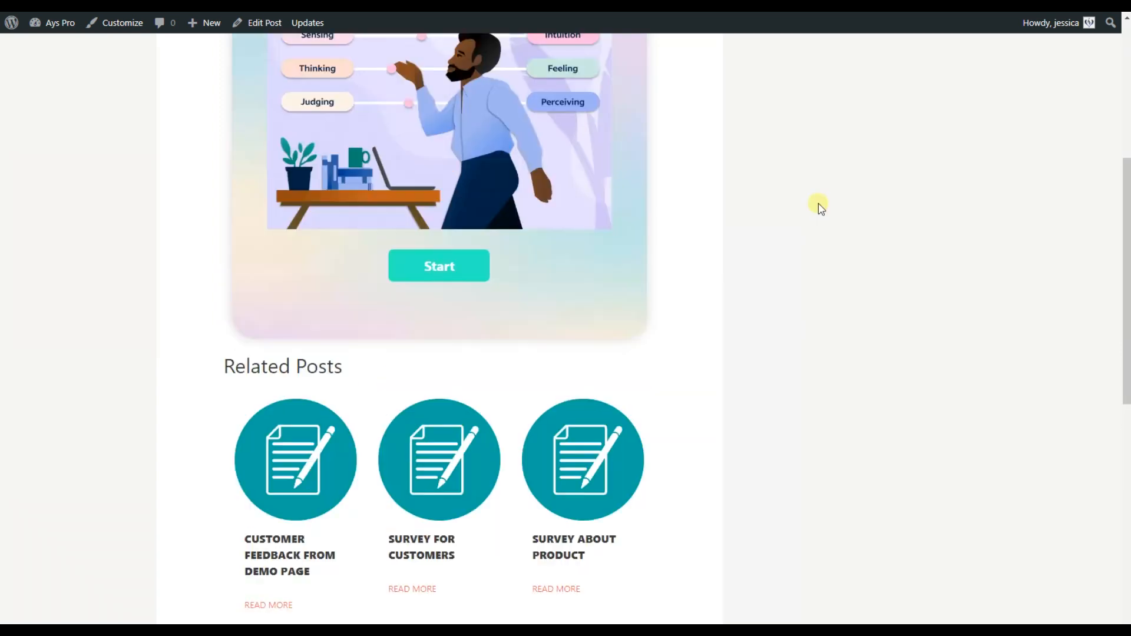
{"action": "scroll", "scroll_direction": "up", "scroll_amount": 3}
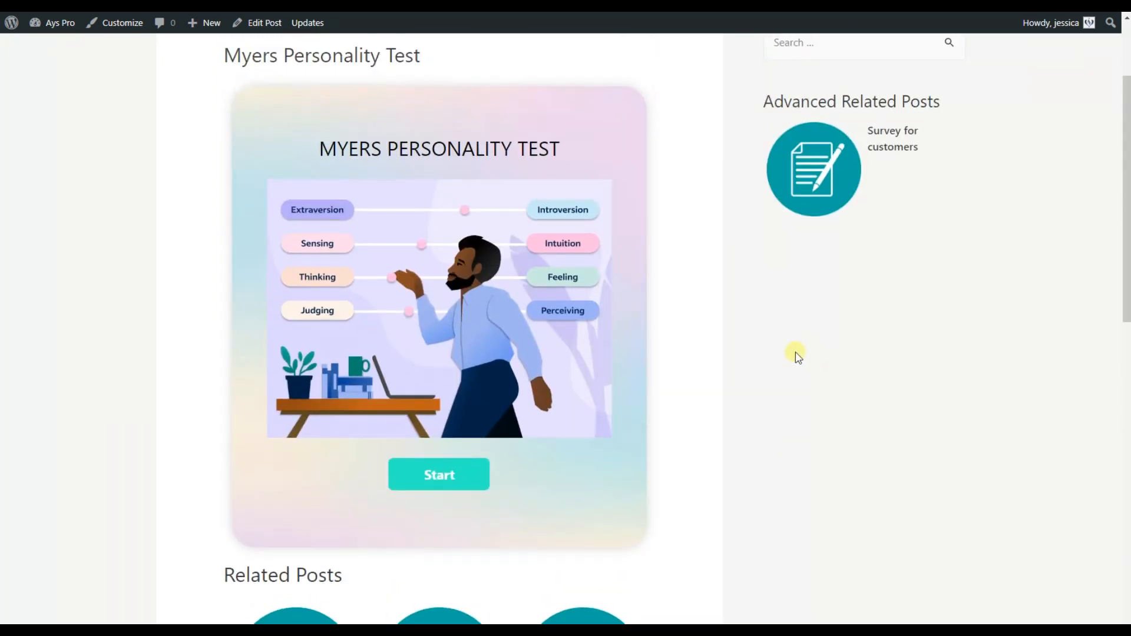
{"action": "scroll", "scroll_direction": "down", "scroll_amount": 3}
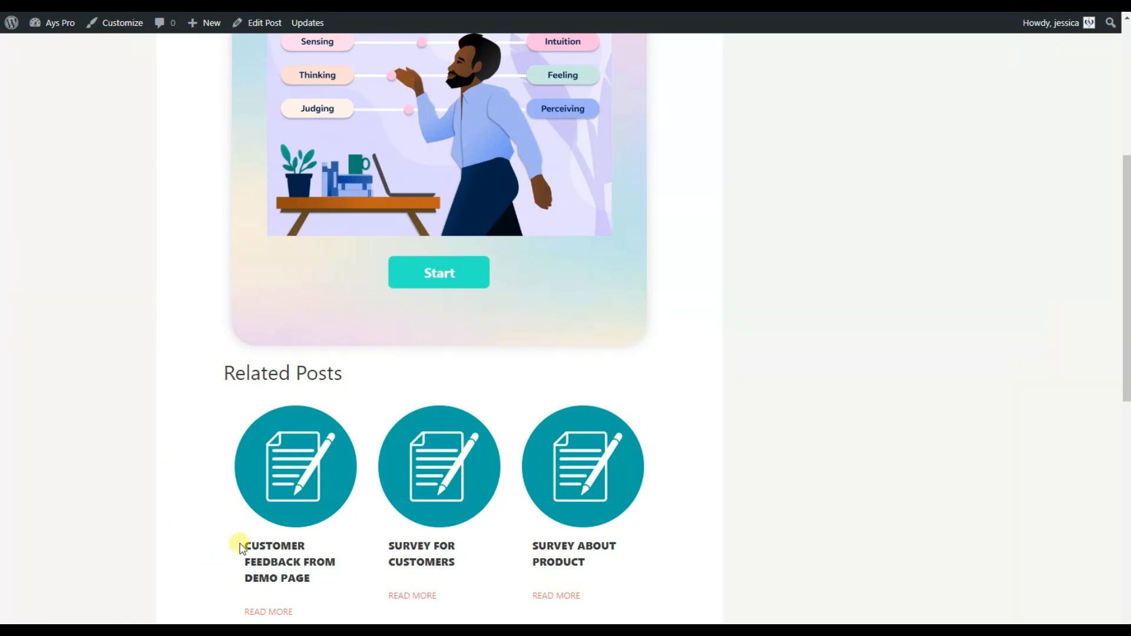
{"action": "scroll", "scroll_direction": "down", "scroll_amount": 3}
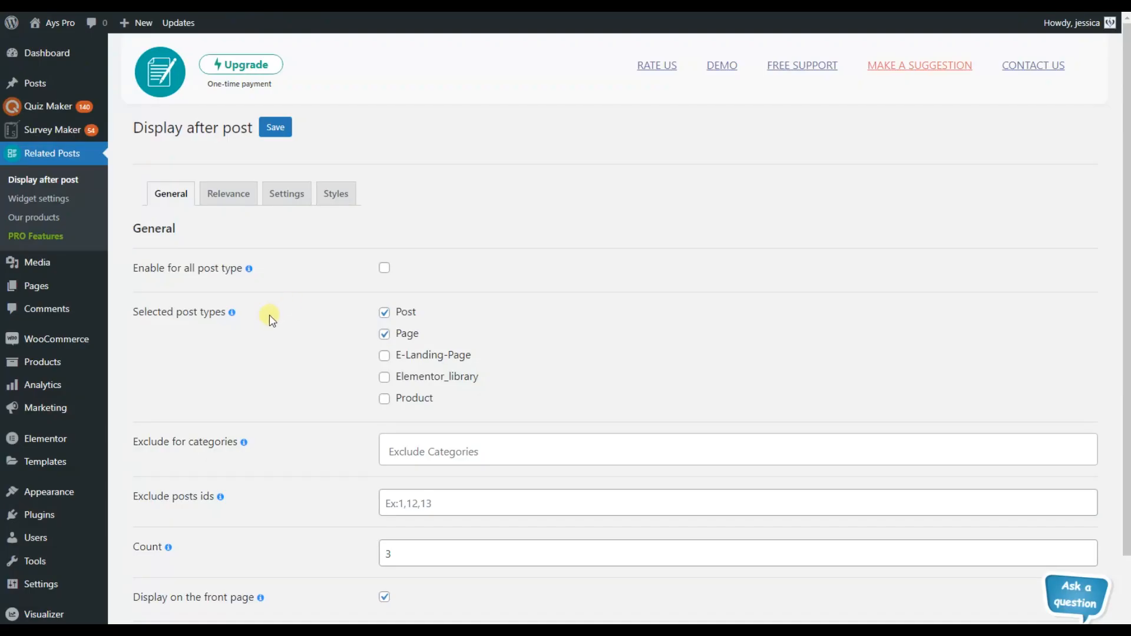
{"action": "mouse_move", "coordinate": [269, 322]}
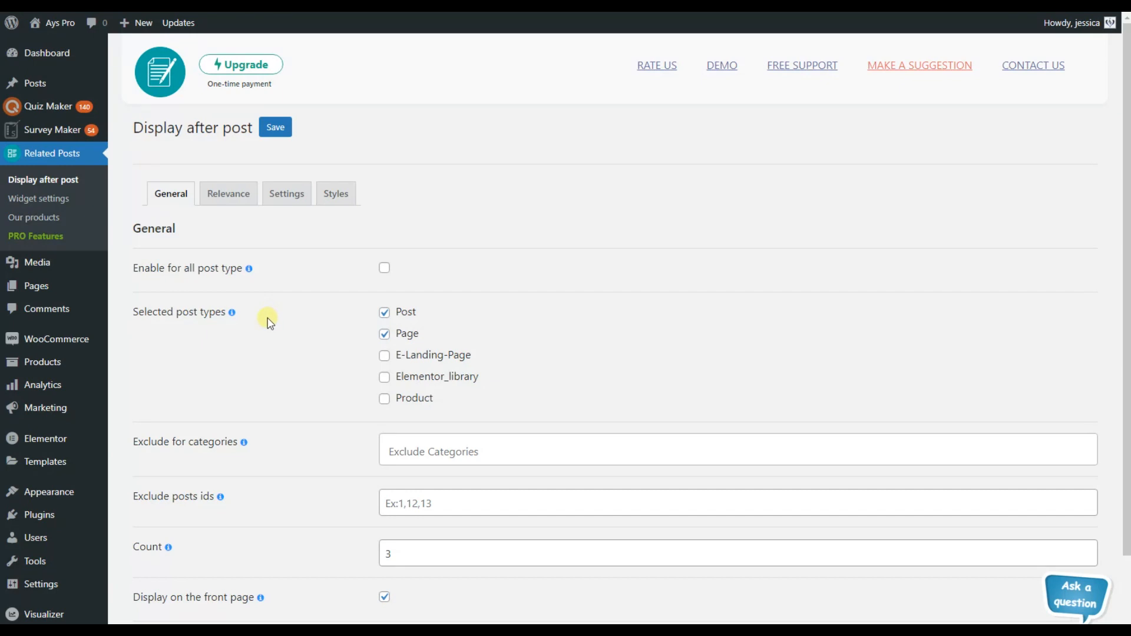
{"action": "mouse_move", "coordinate": [55, 159]}
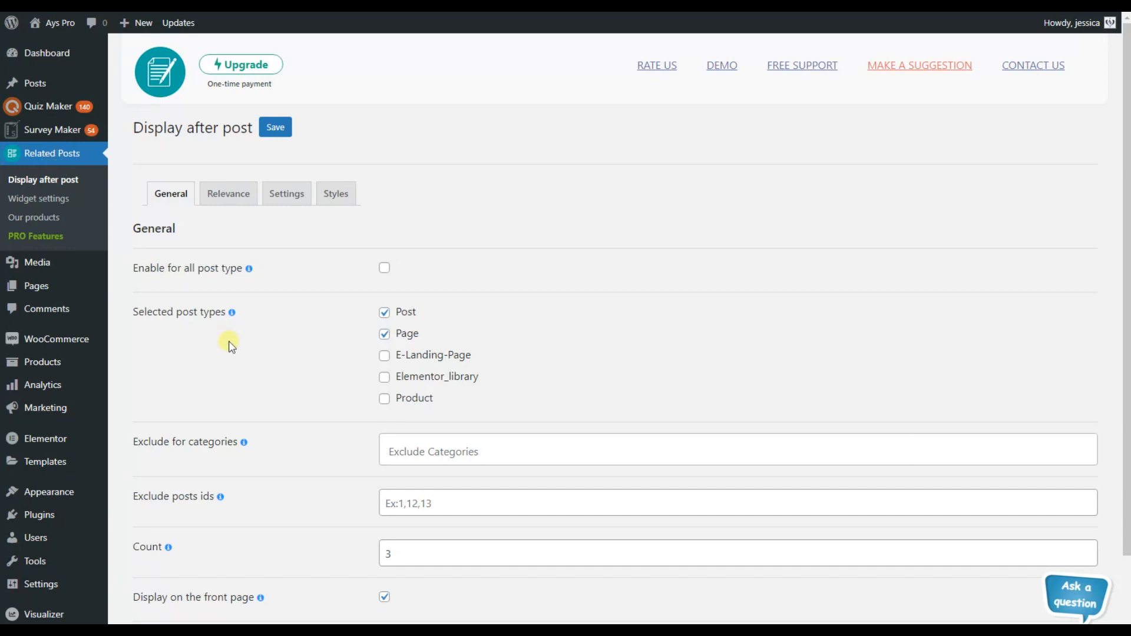
{"action": "mouse_move", "coordinate": [223, 417]}
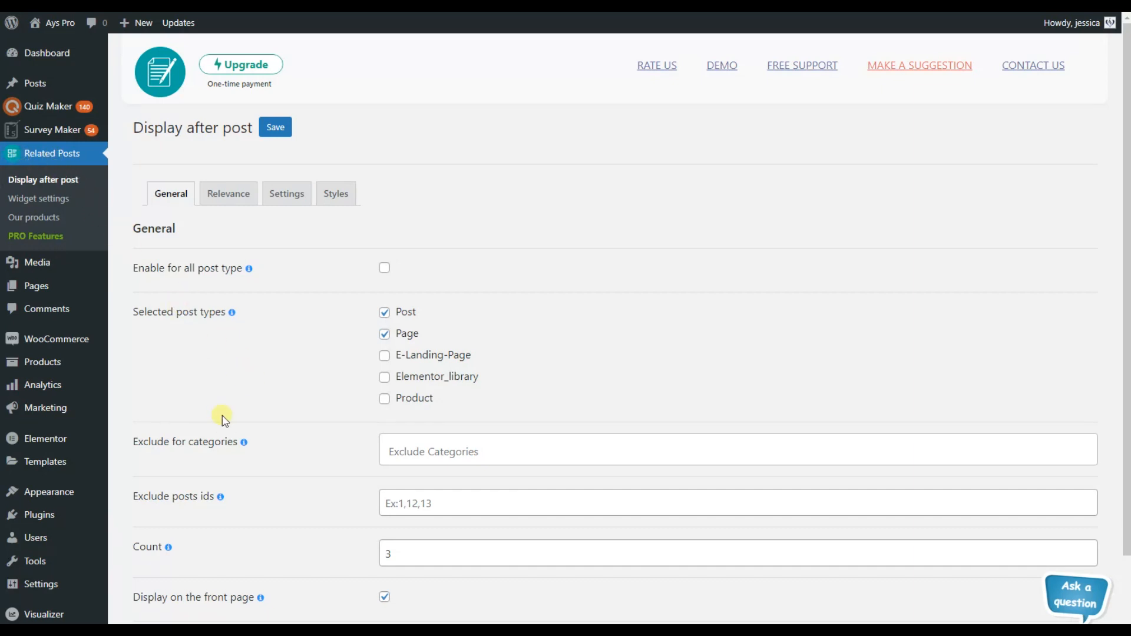
{"action": "scroll", "scroll_direction": "down", "scroll_amount": 3}
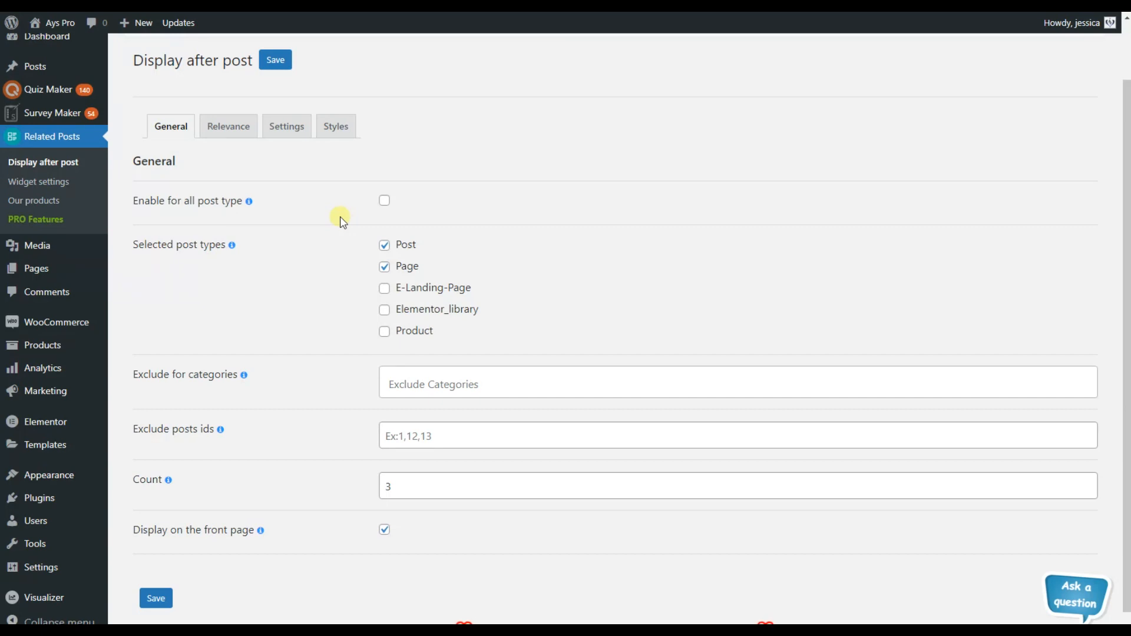
{"action": "left_click", "coordinate": [384, 201]}
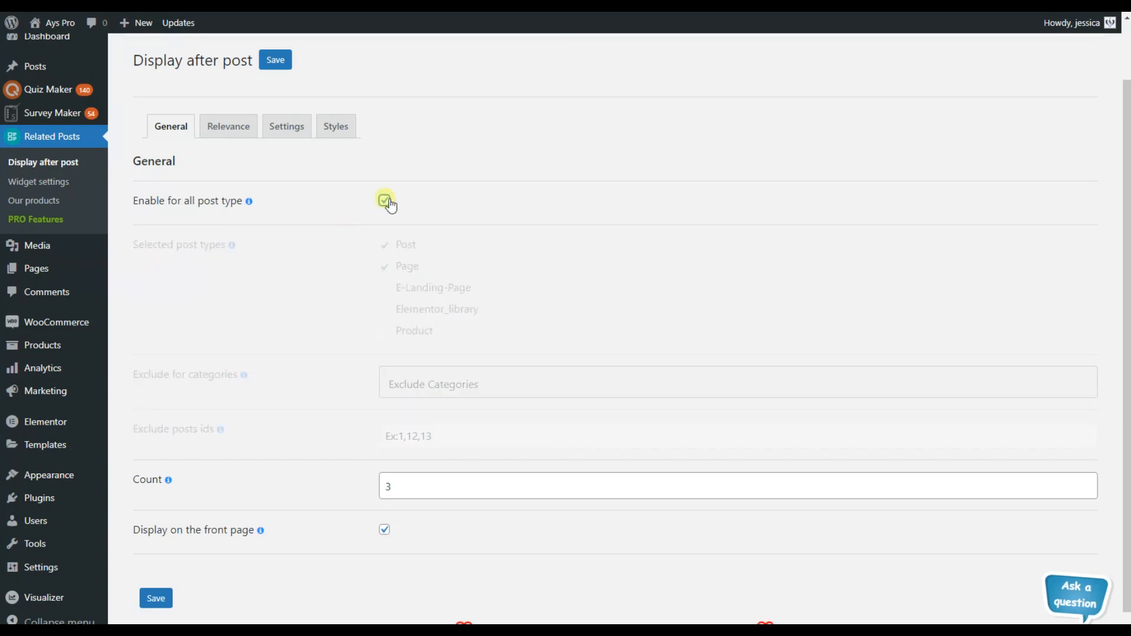
{"action": "left_click", "coordinate": [384, 199]}
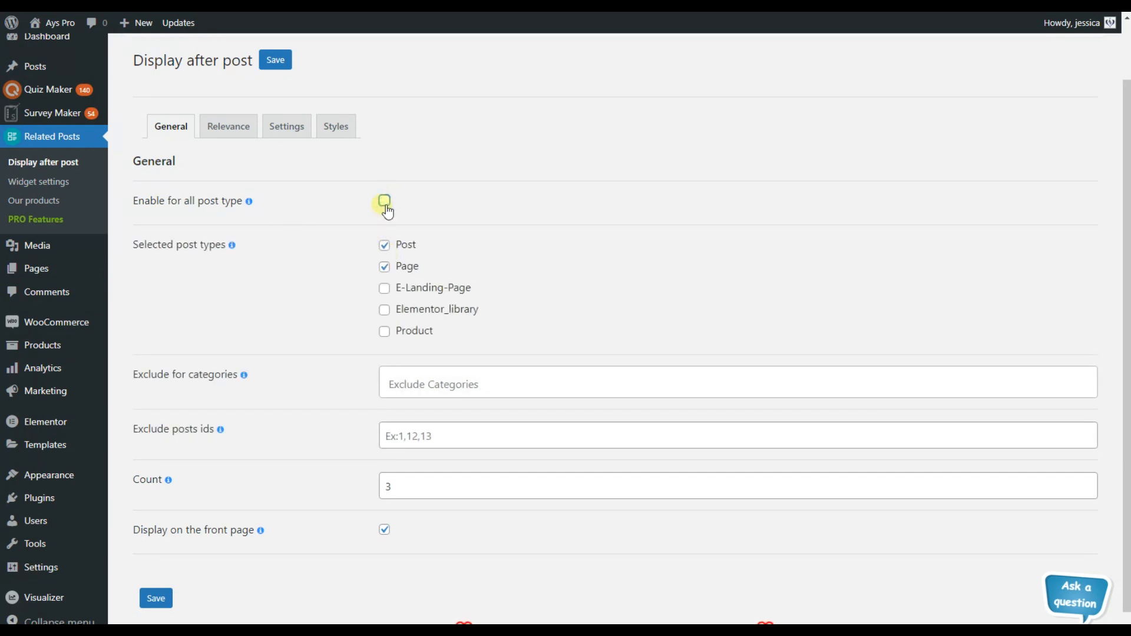
{"action": "left_click", "coordinate": [385, 201]}
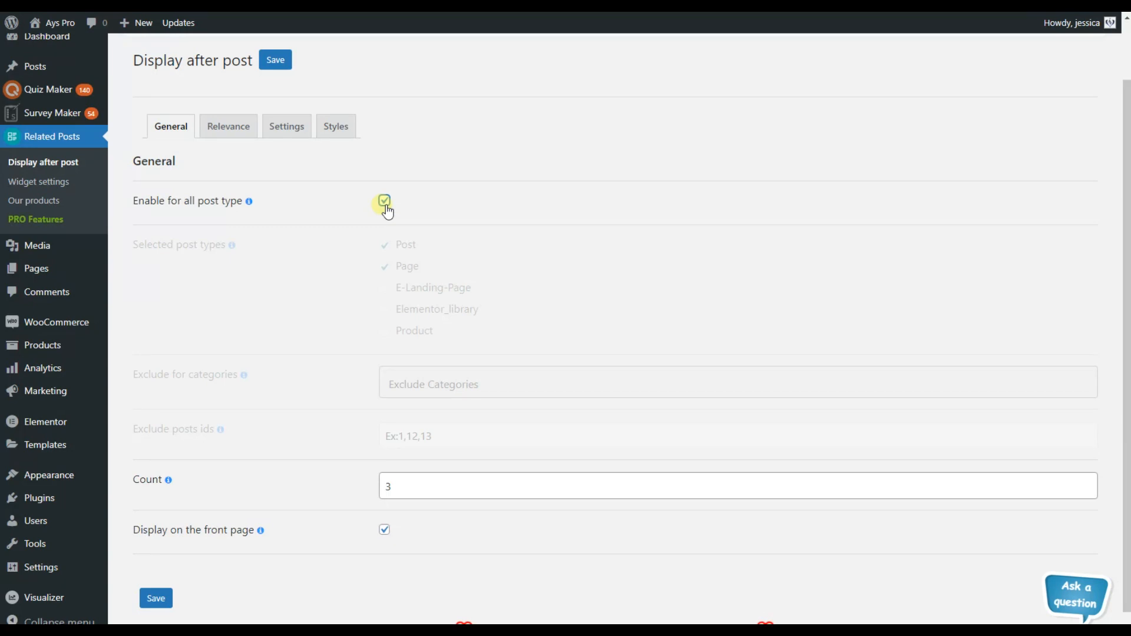
{"action": "left_click", "coordinate": [384, 201]}
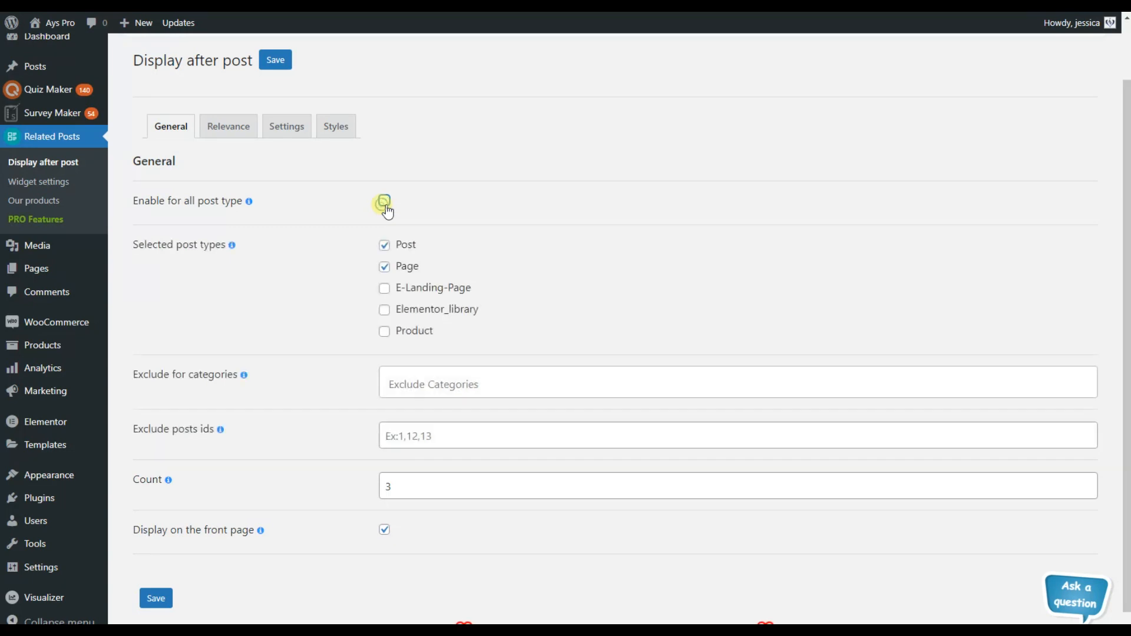
{"action": "left_click", "coordinate": [384, 200]}
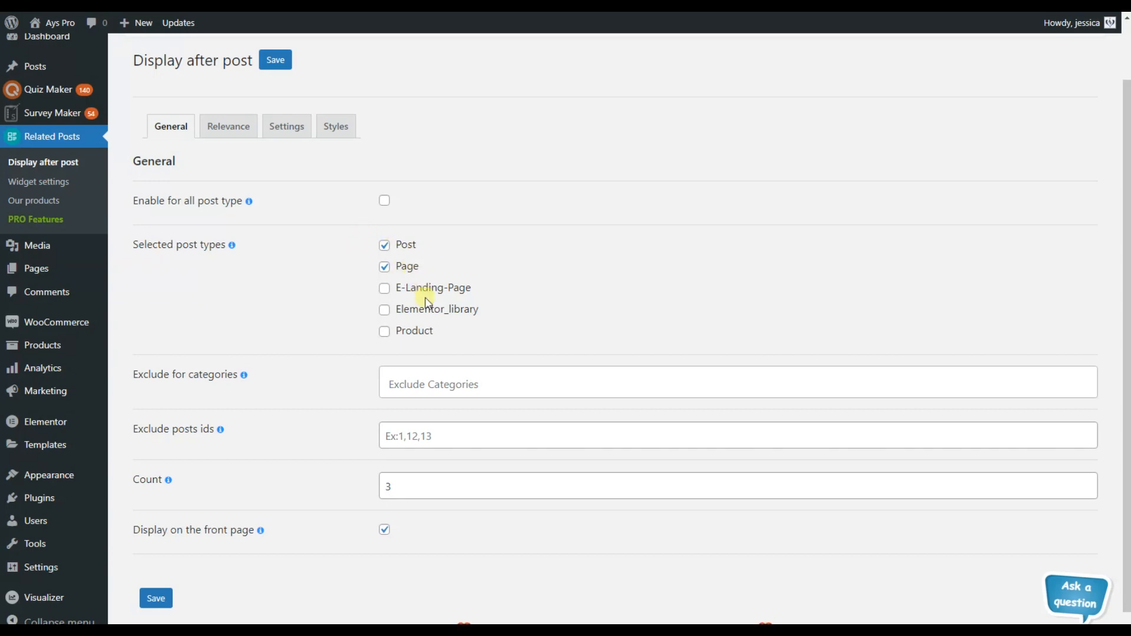
{"action": "mouse_move", "coordinate": [321, 320]}
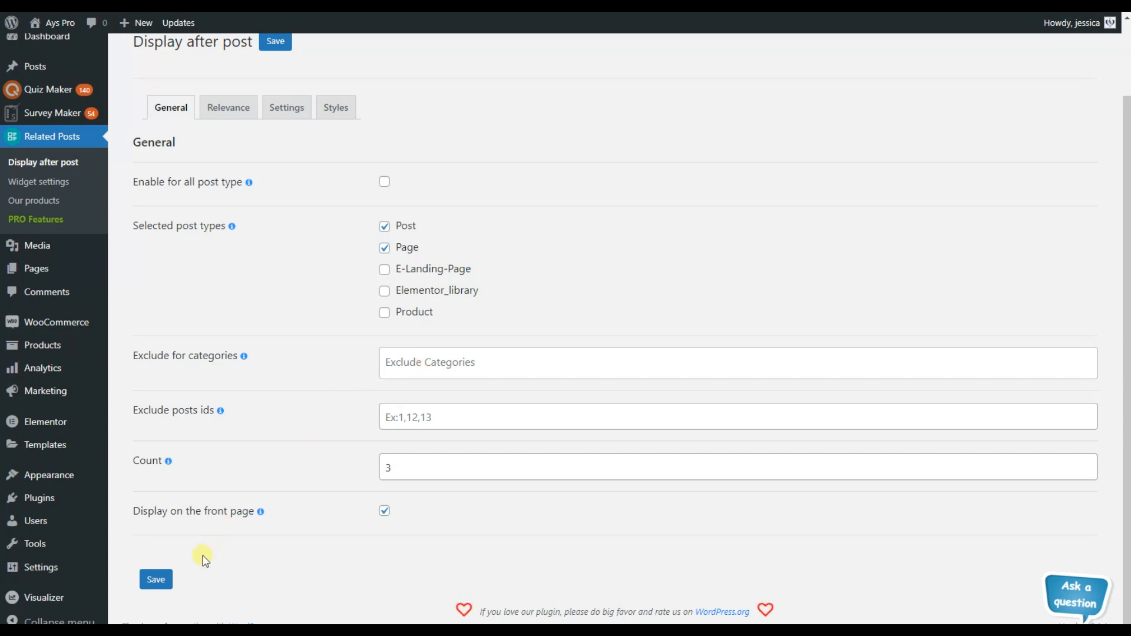
{"action": "mouse_move", "coordinate": [279, 428]}
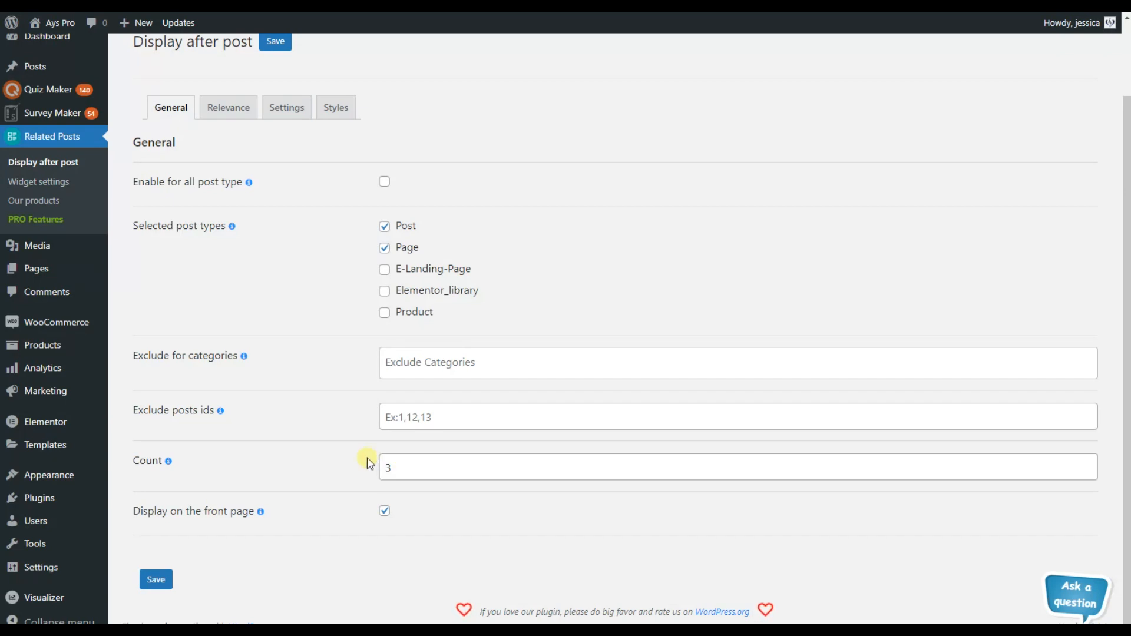
{"action": "mouse_move", "coordinate": [779, 504]}
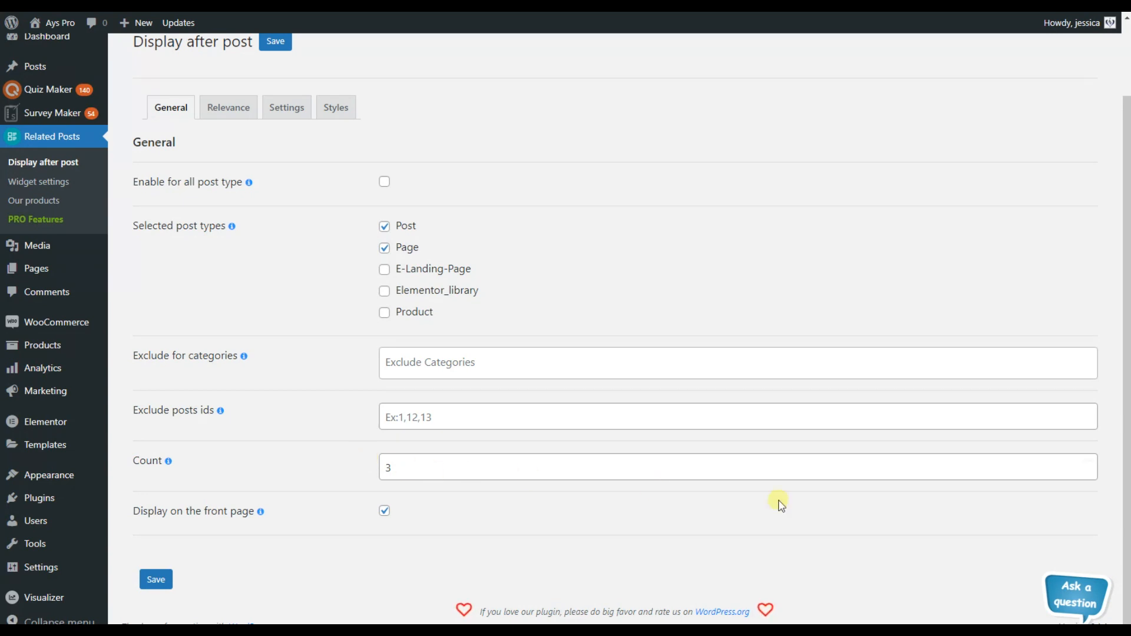
{"action": "type", "text": "5"}
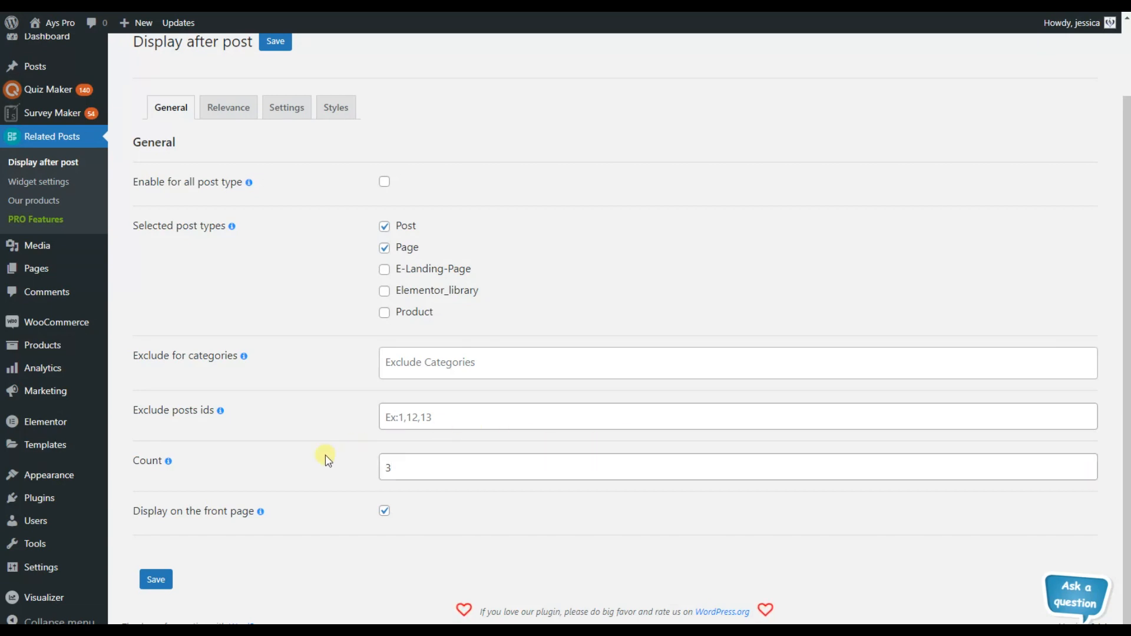
{"action": "mouse_move", "coordinate": [282, 506]}
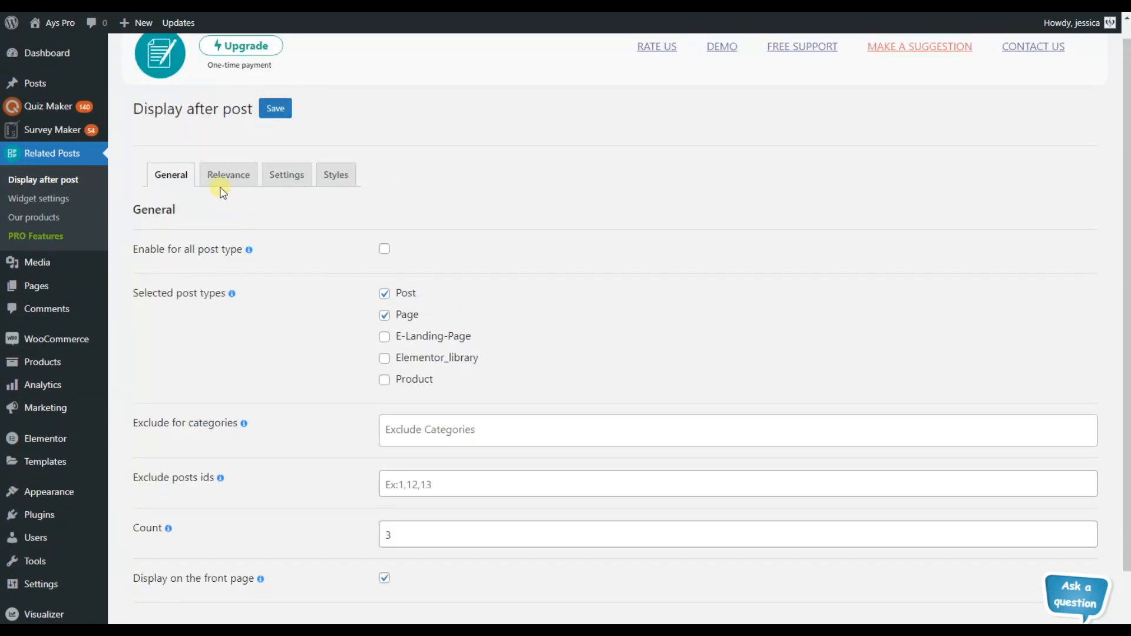
On Relevance, match by same post type plus Categories with Or strength, limited to same author
{"action": "left_click", "coordinate": [228, 174]}
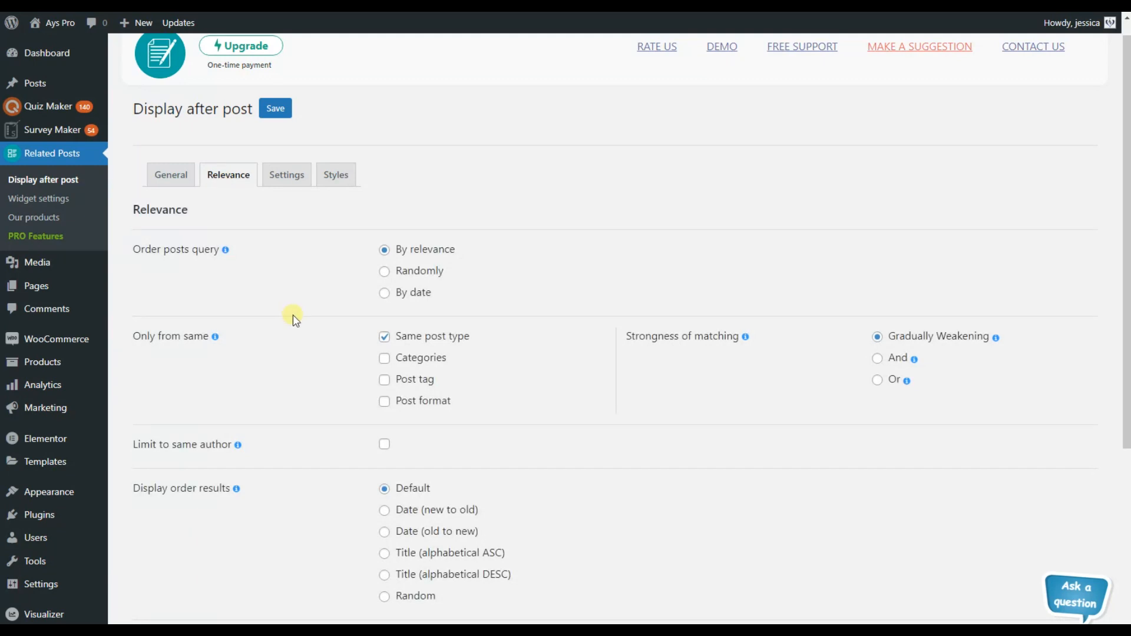
{"action": "scroll", "scroll_direction": "down", "scroll_amount": 3}
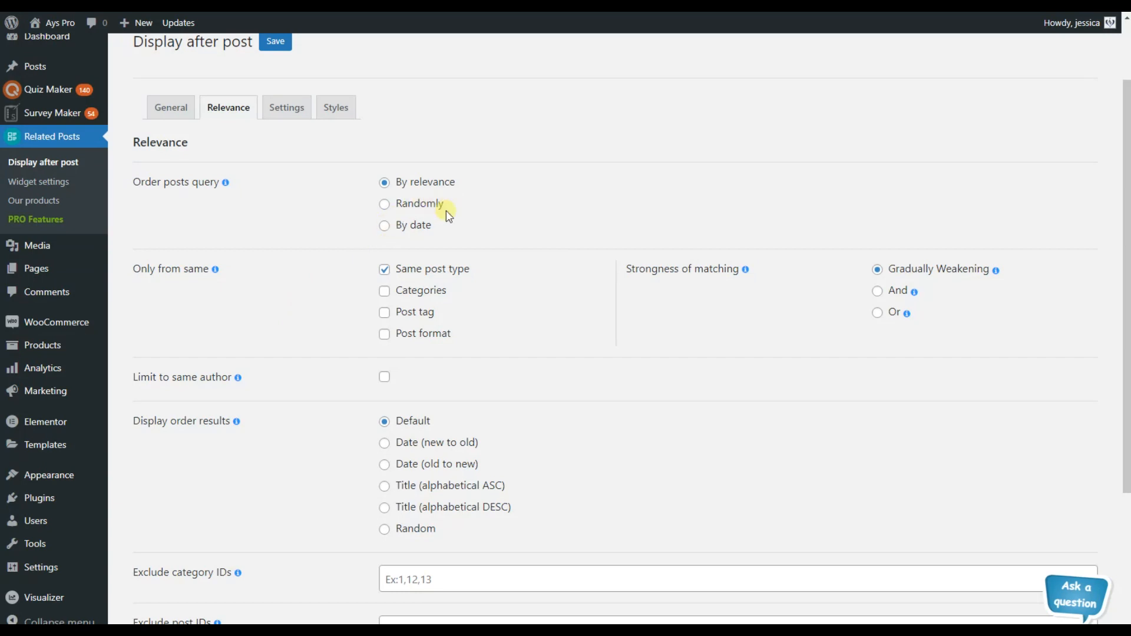
{"action": "scroll", "scroll_direction": "down", "scroll_amount": 3}
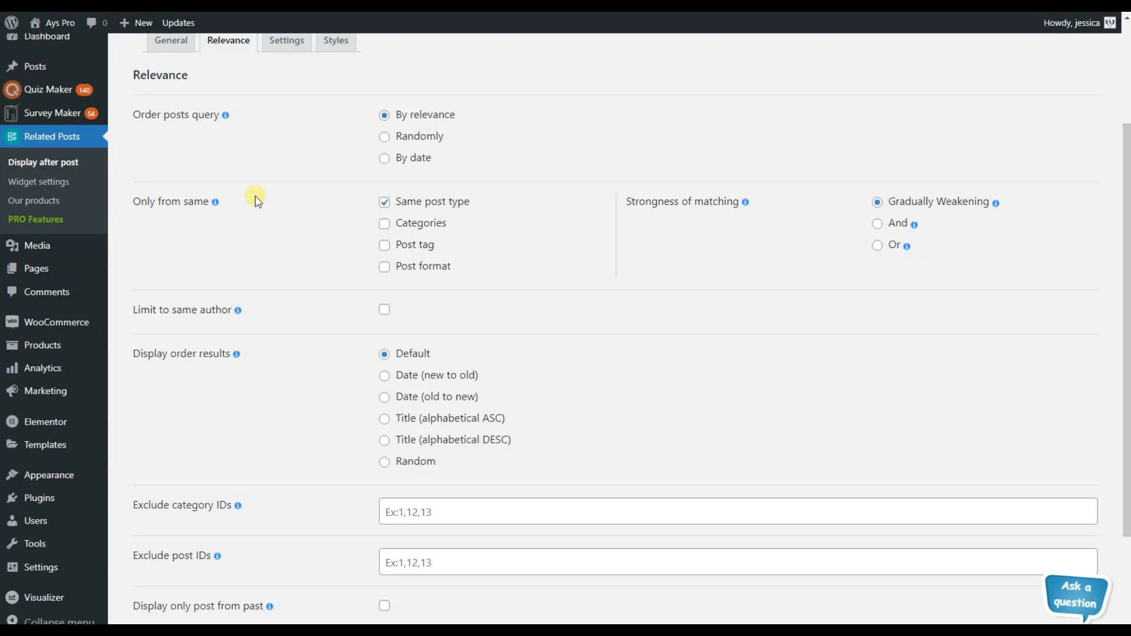
{"action": "mouse_move", "coordinate": [403, 231]}
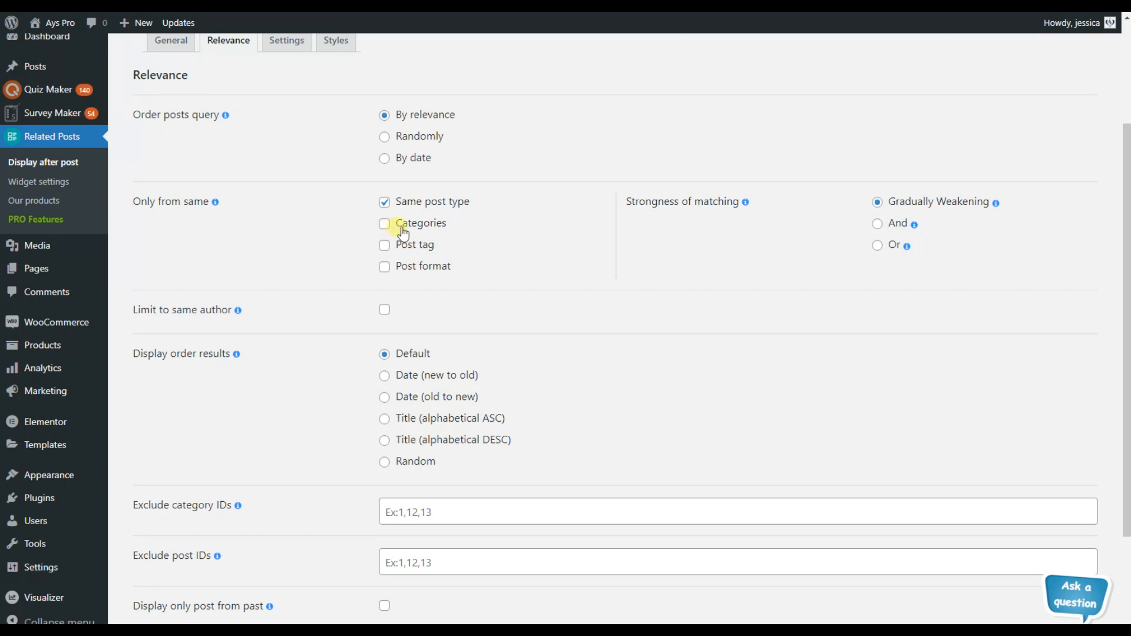
{"action": "left_click", "coordinate": [384, 224]}
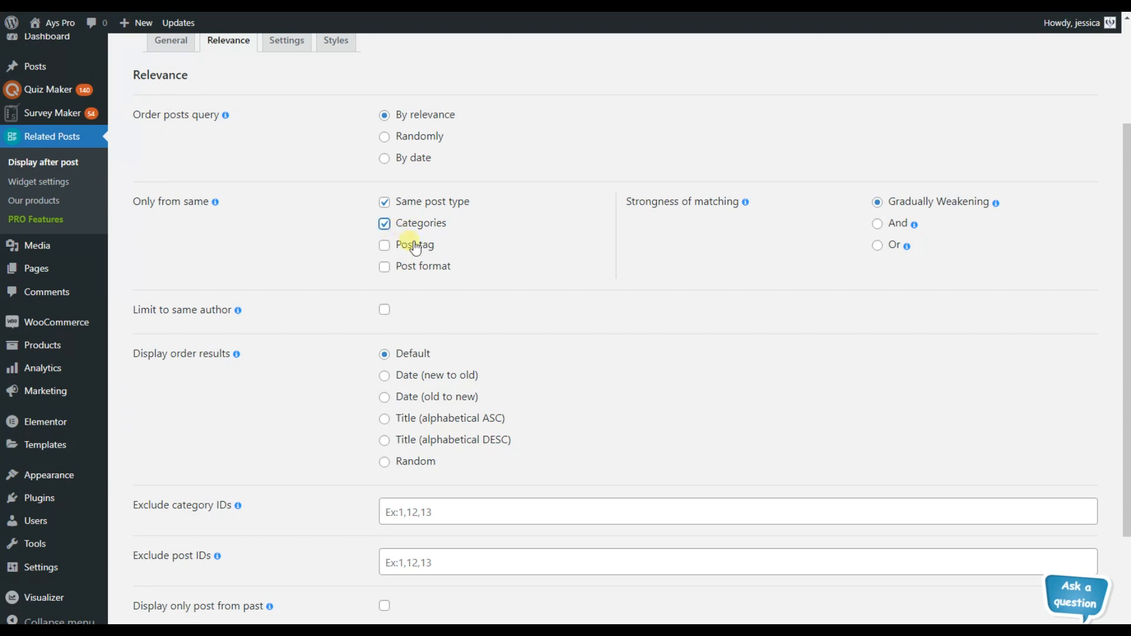
{"action": "mouse_move", "coordinate": [455, 281]}
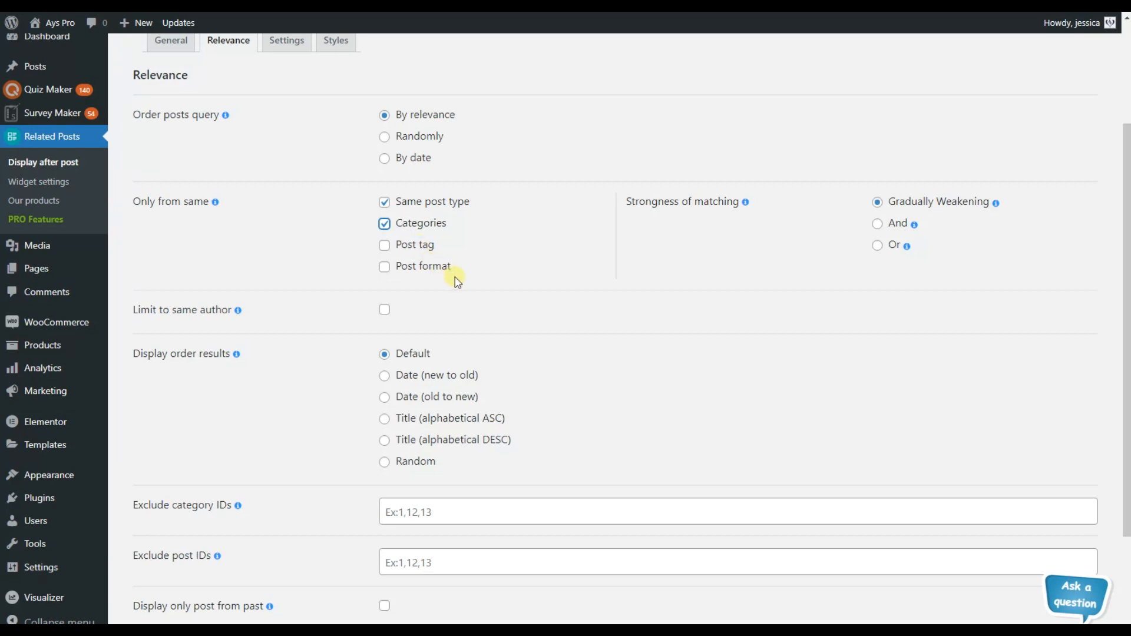
{"action": "left_click", "coordinate": [384, 223]}
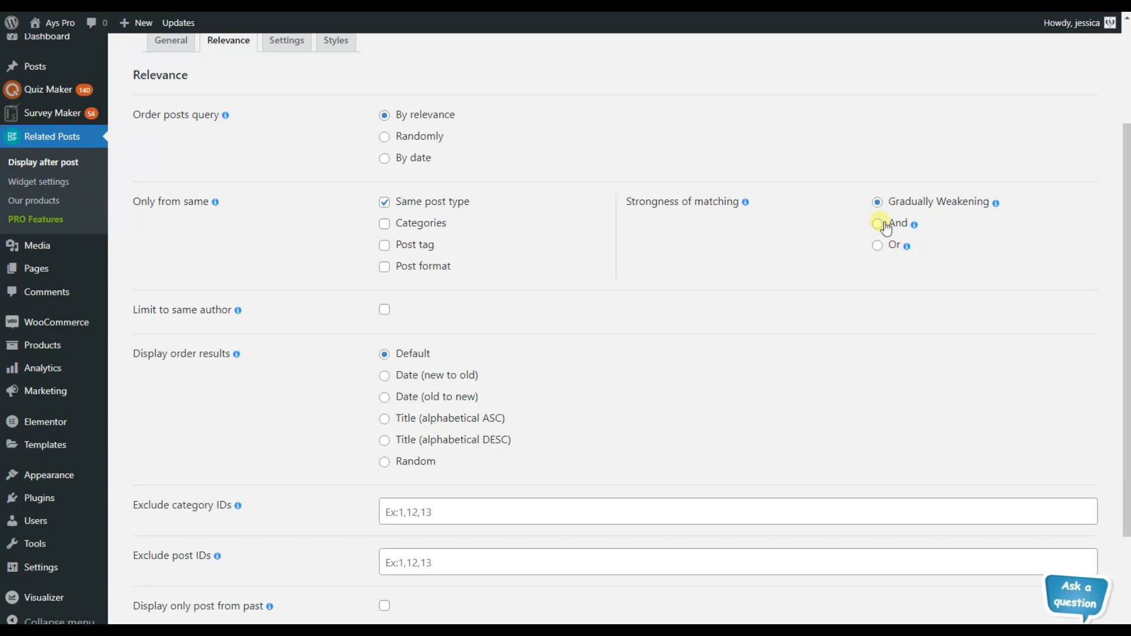
{"action": "left_click", "coordinate": [876, 223]}
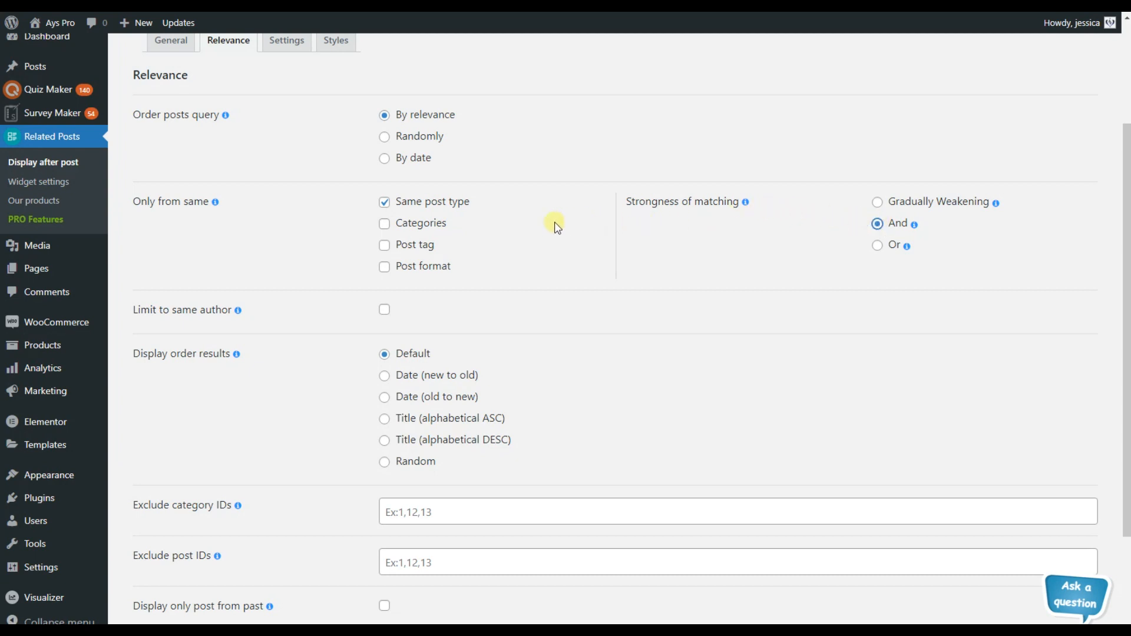
{"action": "left_click", "coordinate": [384, 222]}
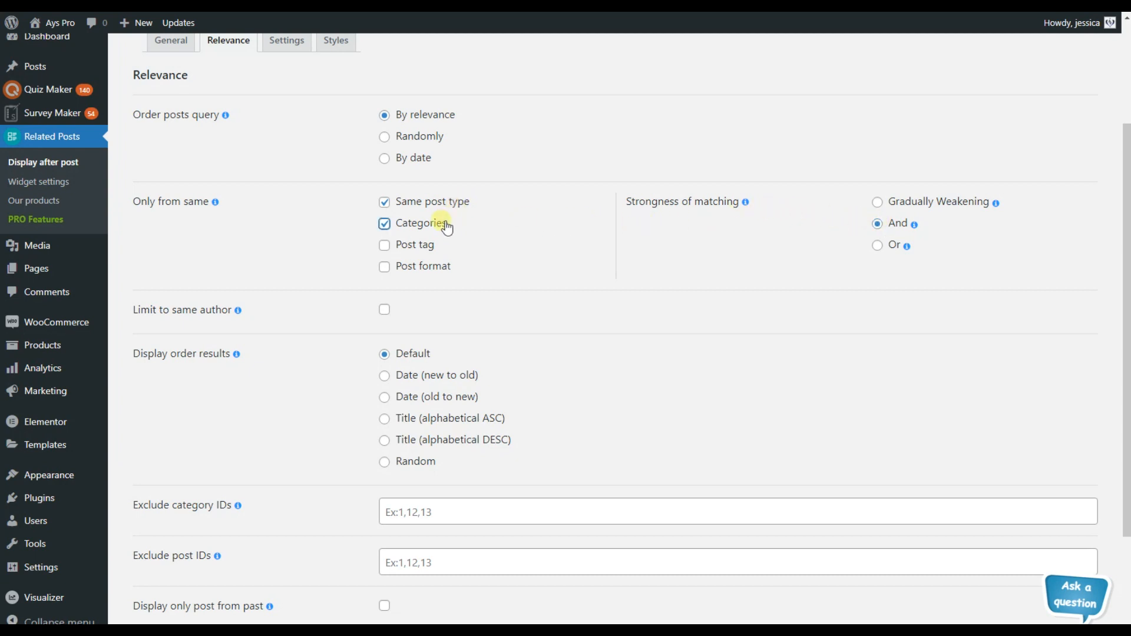
{"action": "mouse_move", "coordinate": [719, 257]}
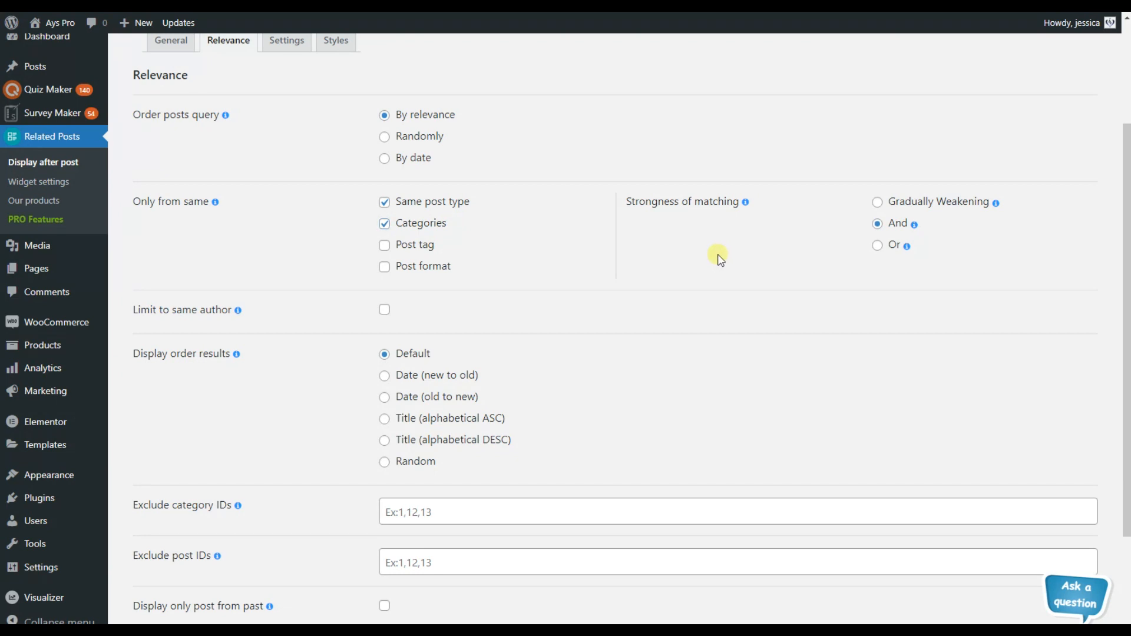
{"action": "mouse_move", "coordinate": [728, 259]}
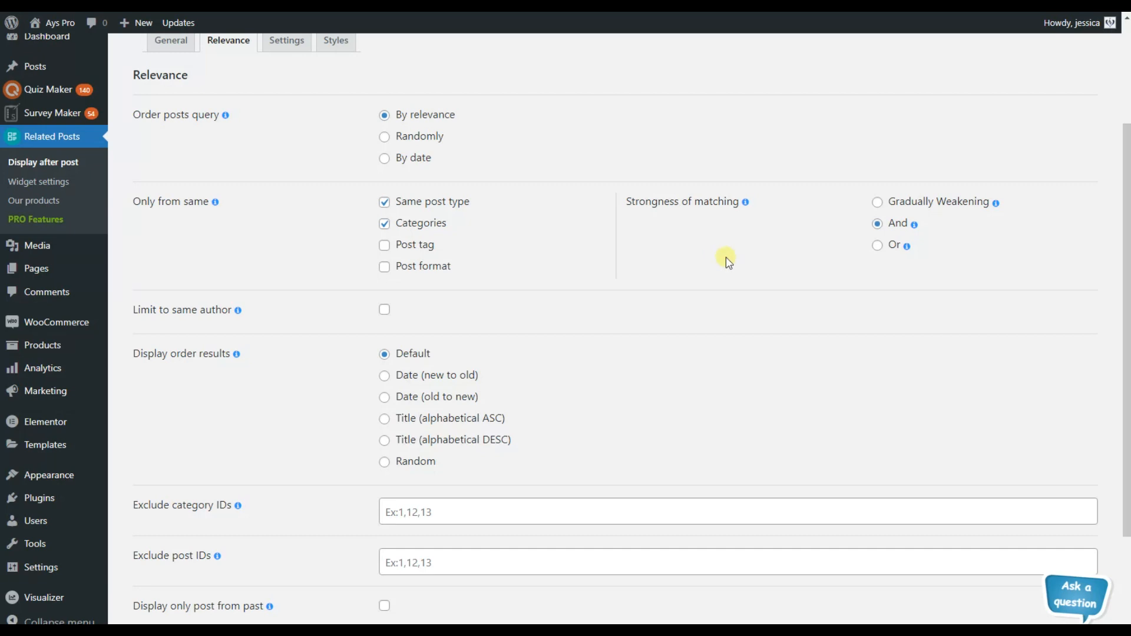
{"action": "left_click", "coordinate": [877, 245]}
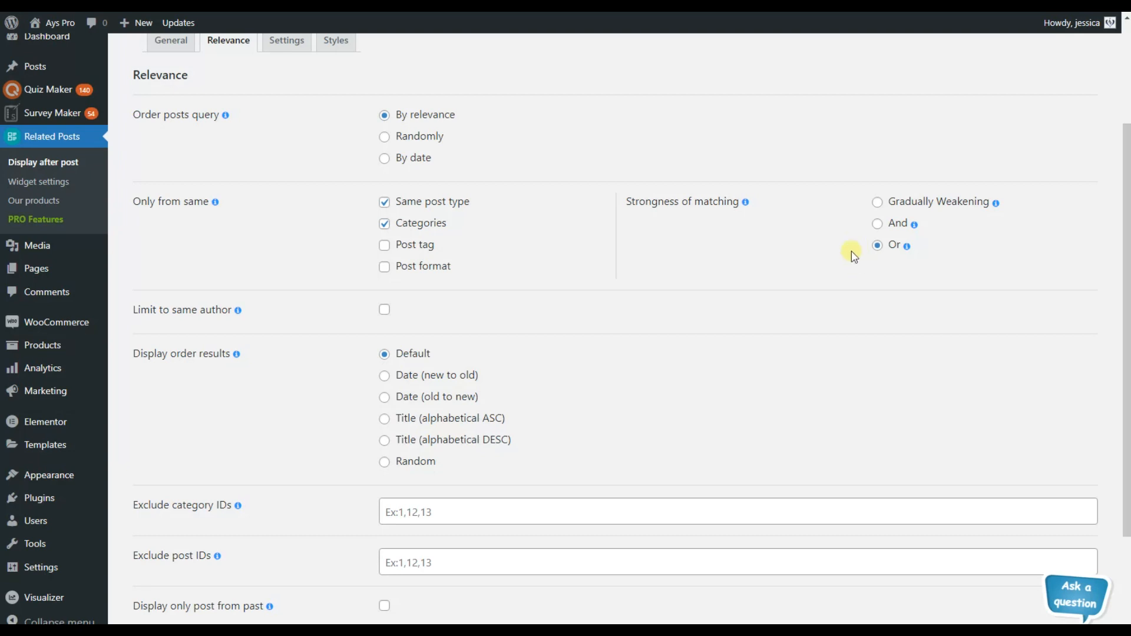
{"action": "left_click", "coordinate": [384, 309]}
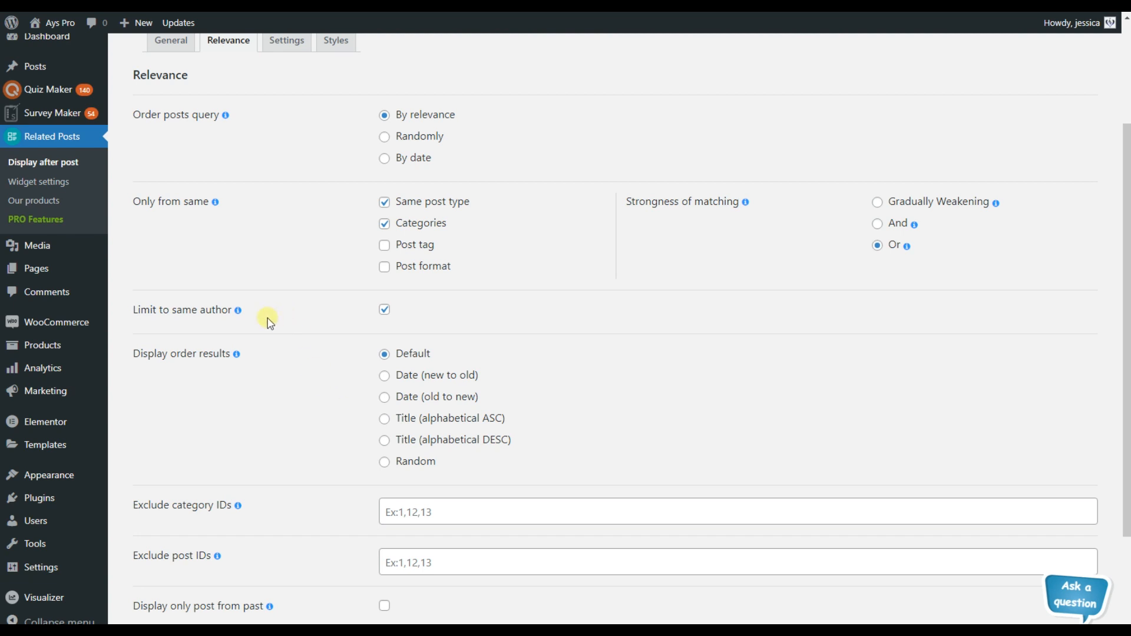
{"action": "mouse_move", "coordinate": [235, 310]}
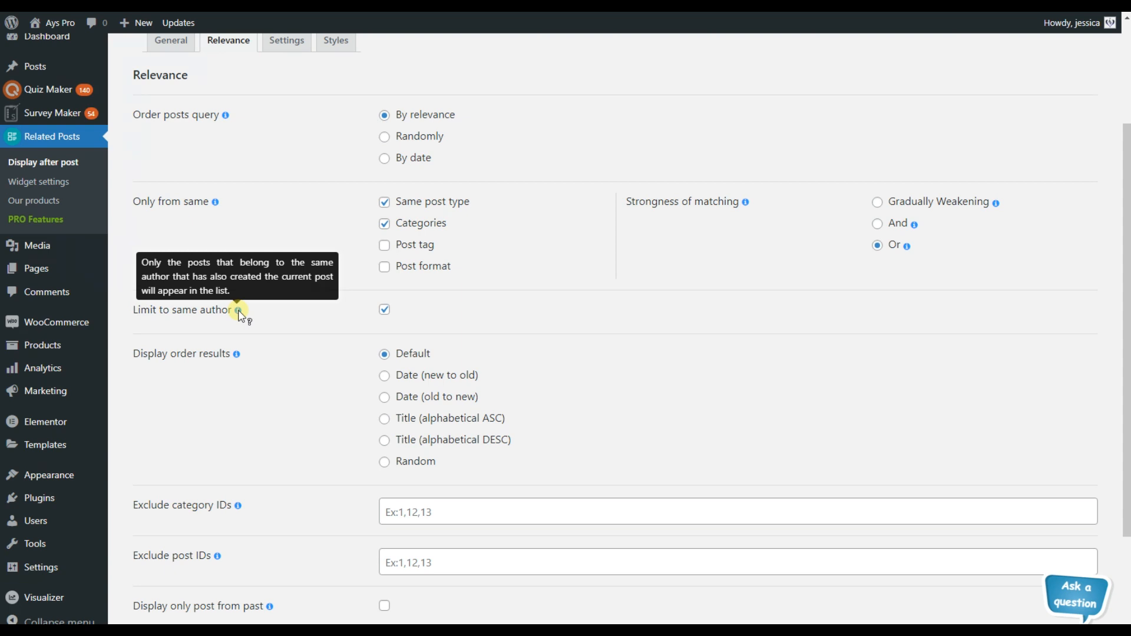
{"action": "mouse_move", "coordinate": [267, 355]}
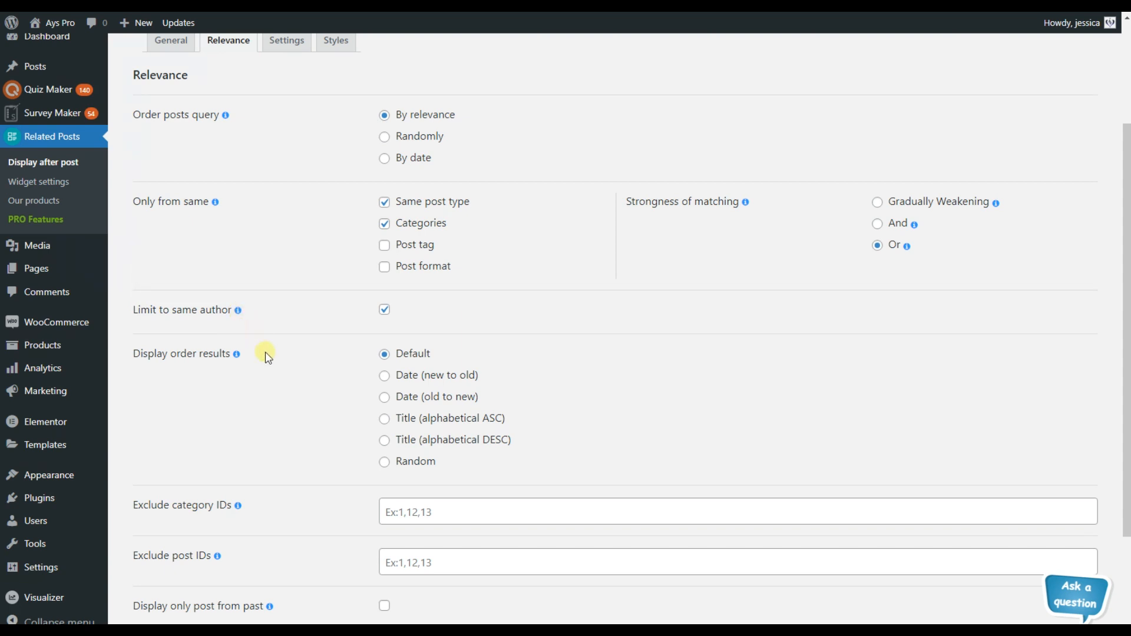
Scroll through the remaining Relevance options, leaving display order and exclusions unchanged
{"action": "scroll", "scroll_direction": "down", "scroll_amount": 3}
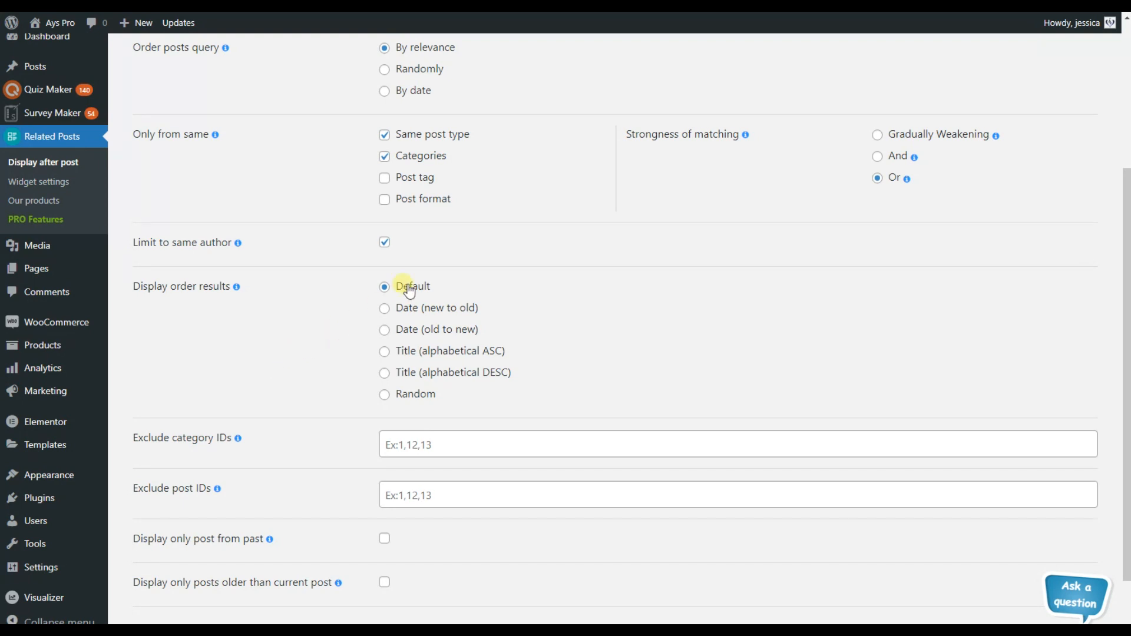
{"action": "mouse_move", "coordinate": [443, 340]}
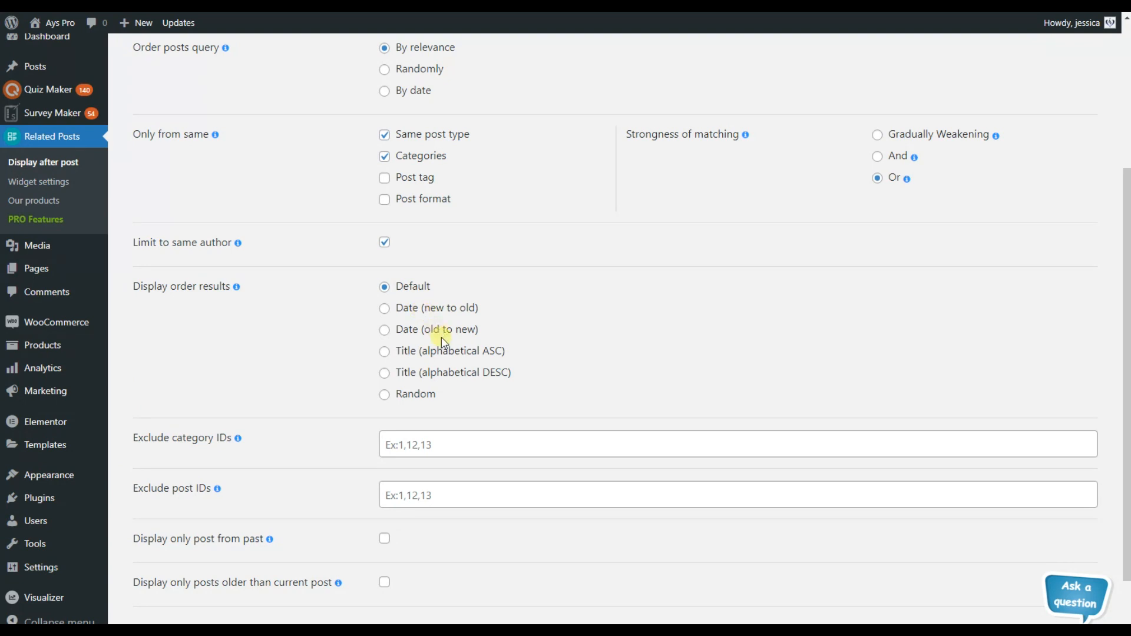
{"action": "mouse_move", "coordinate": [564, 363]}
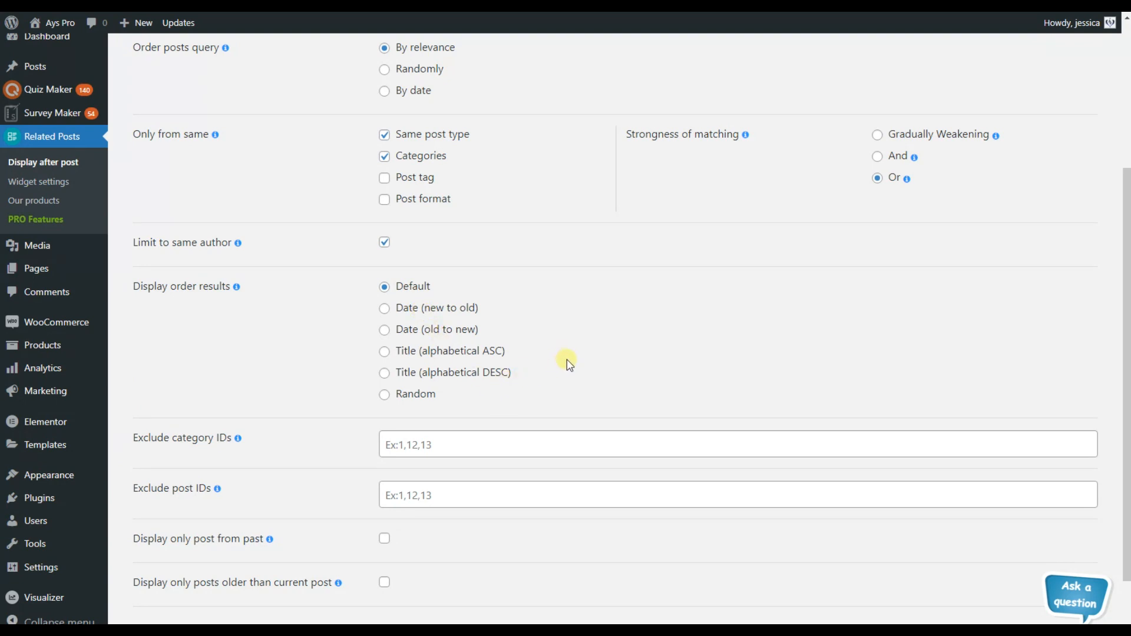
{"action": "scroll", "scroll_direction": "down", "scroll_amount": 3}
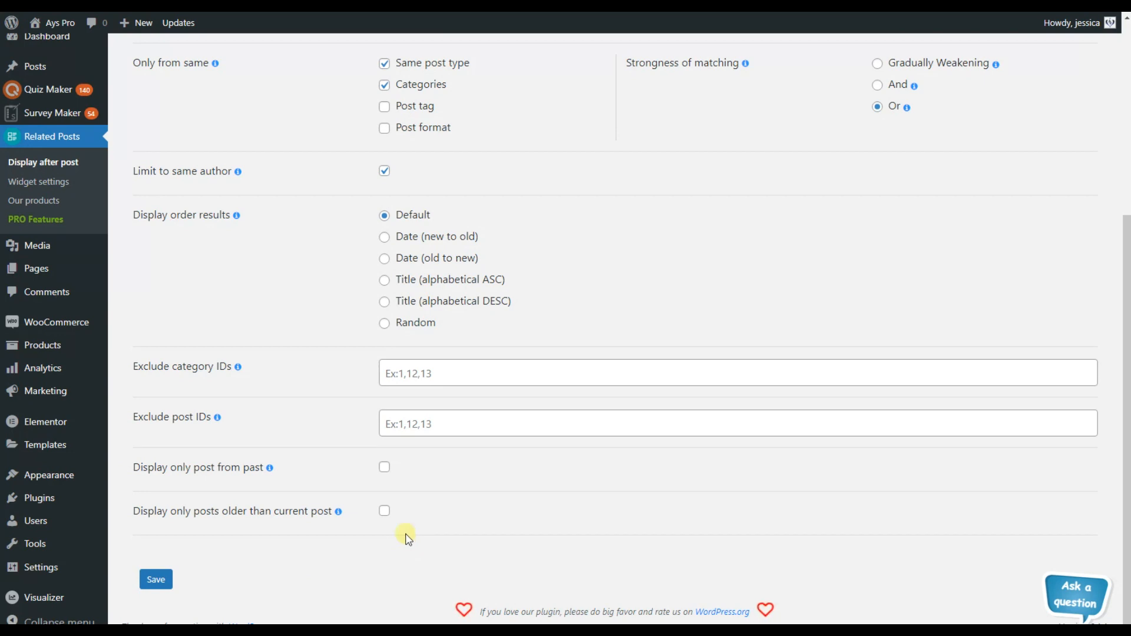
{"action": "mouse_move", "coordinate": [280, 367]}
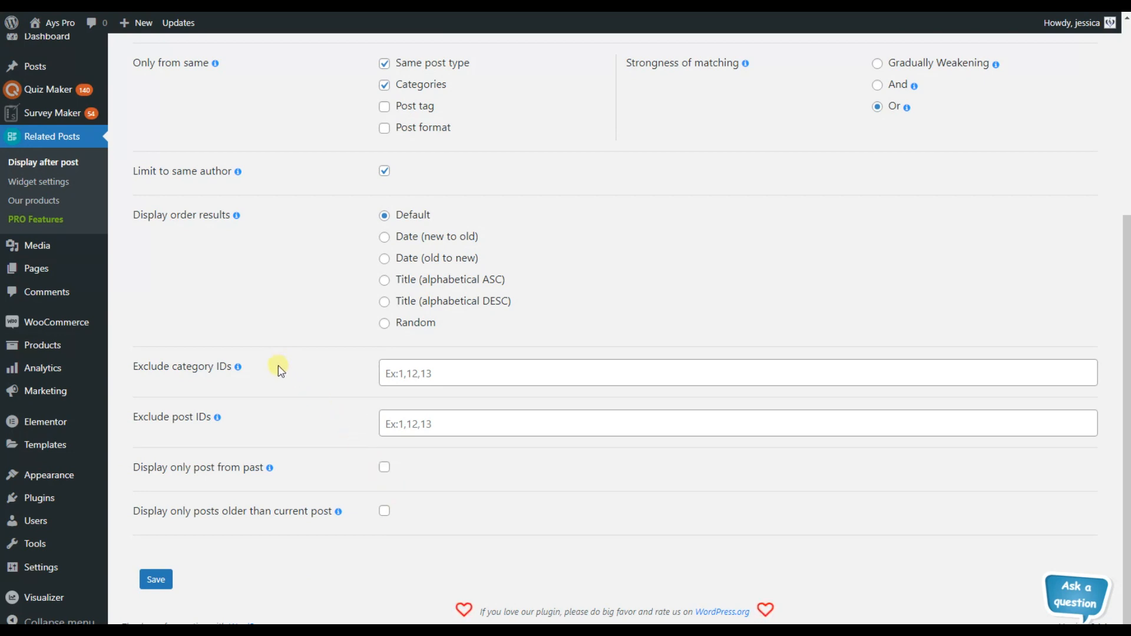
{"action": "mouse_move", "coordinate": [319, 474]}
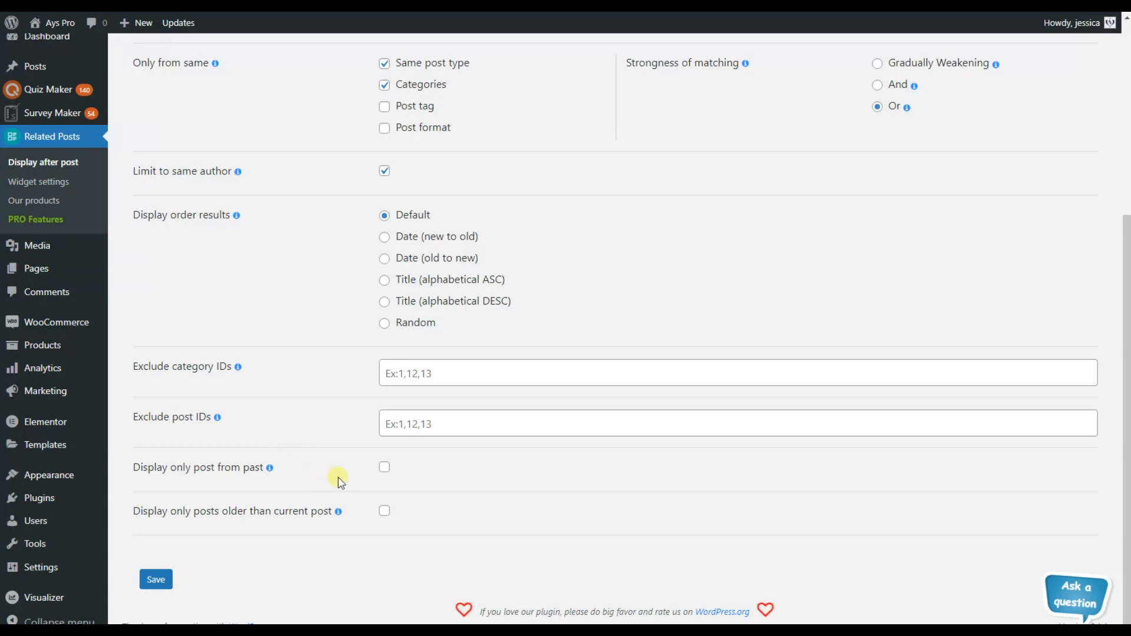
{"action": "mouse_move", "coordinate": [372, 476]}
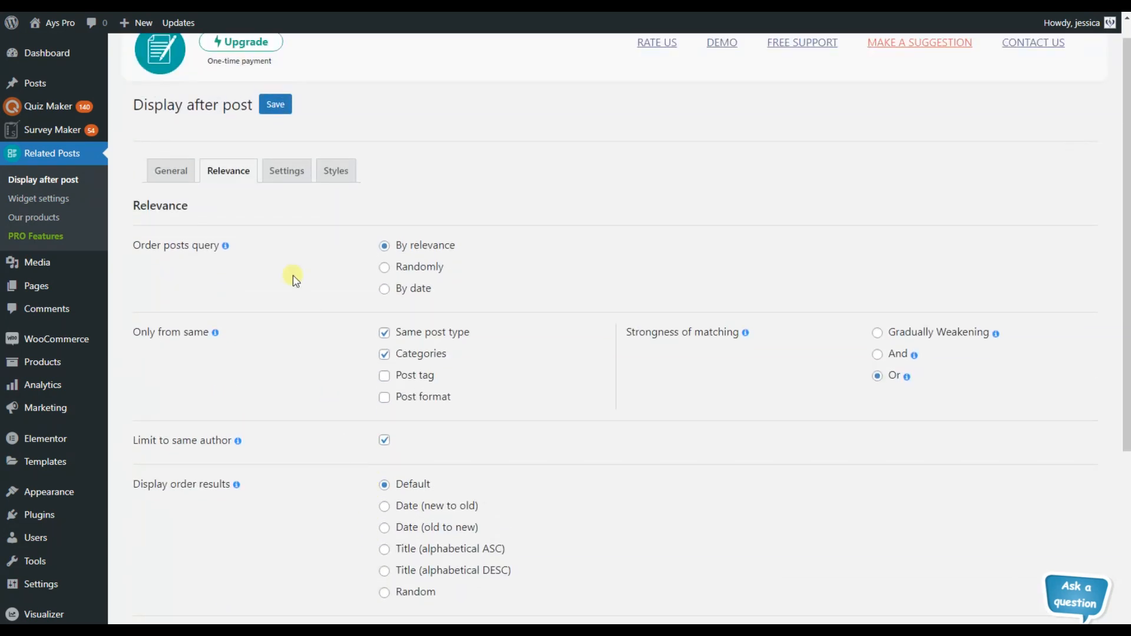
Enable the related-posts metabox for admins only and count title length in characters
{"action": "left_click", "coordinate": [286, 170]}
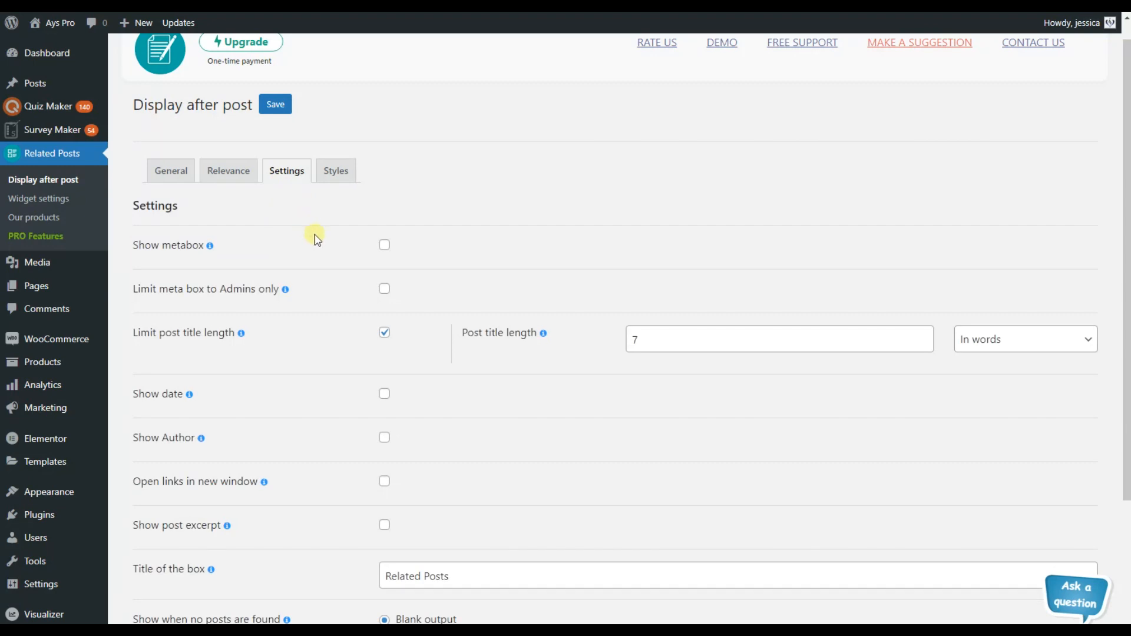
{"action": "left_click", "coordinate": [384, 245]}
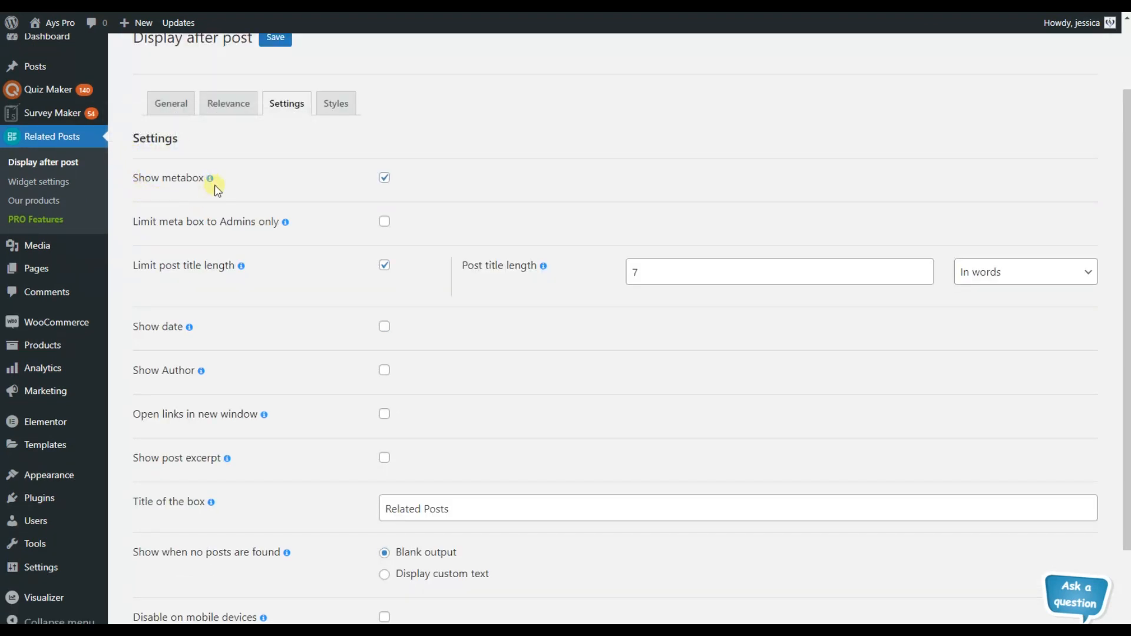
{"action": "mouse_move", "coordinate": [203, 178]}
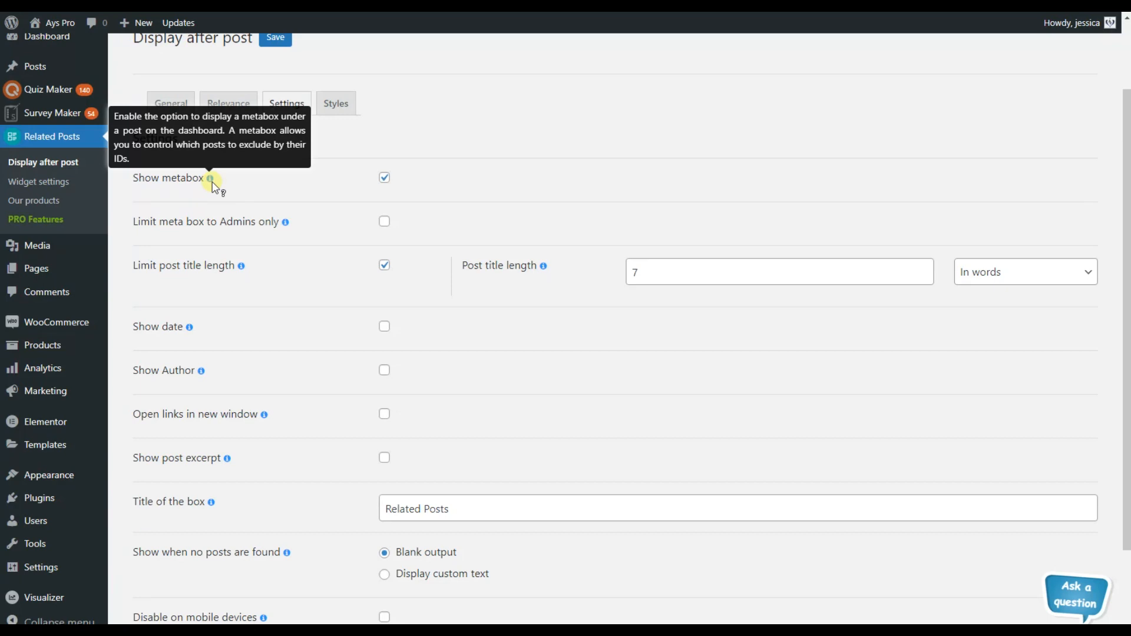
{"action": "mouse_move", "coordinate": [215, 183]}
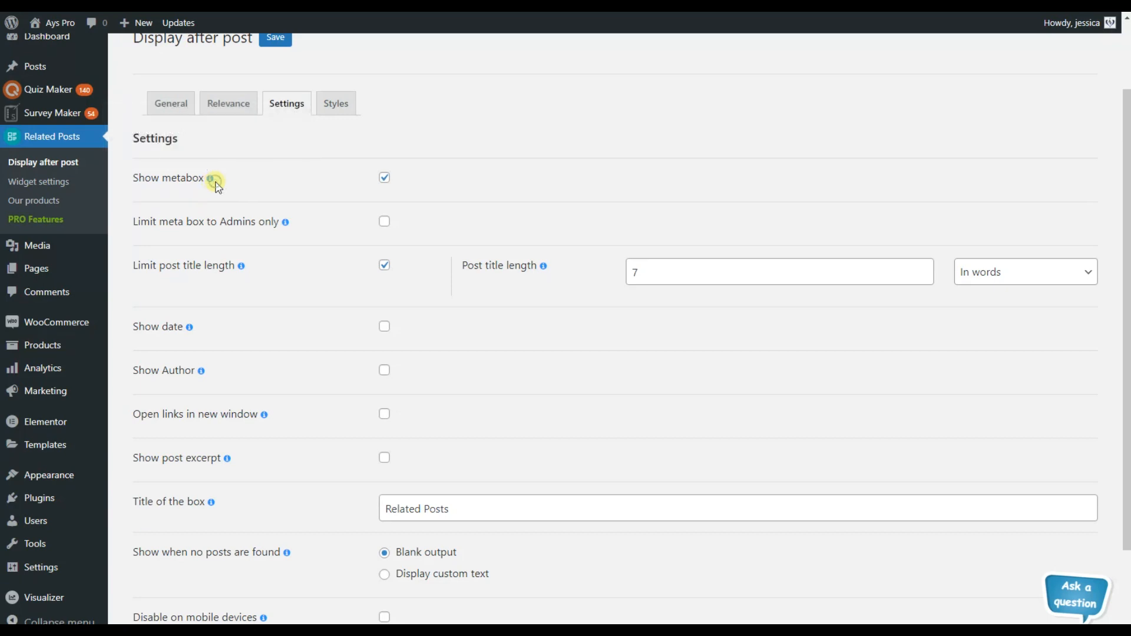
{"action": "mouse_move", "coordinate": [294, 229]}
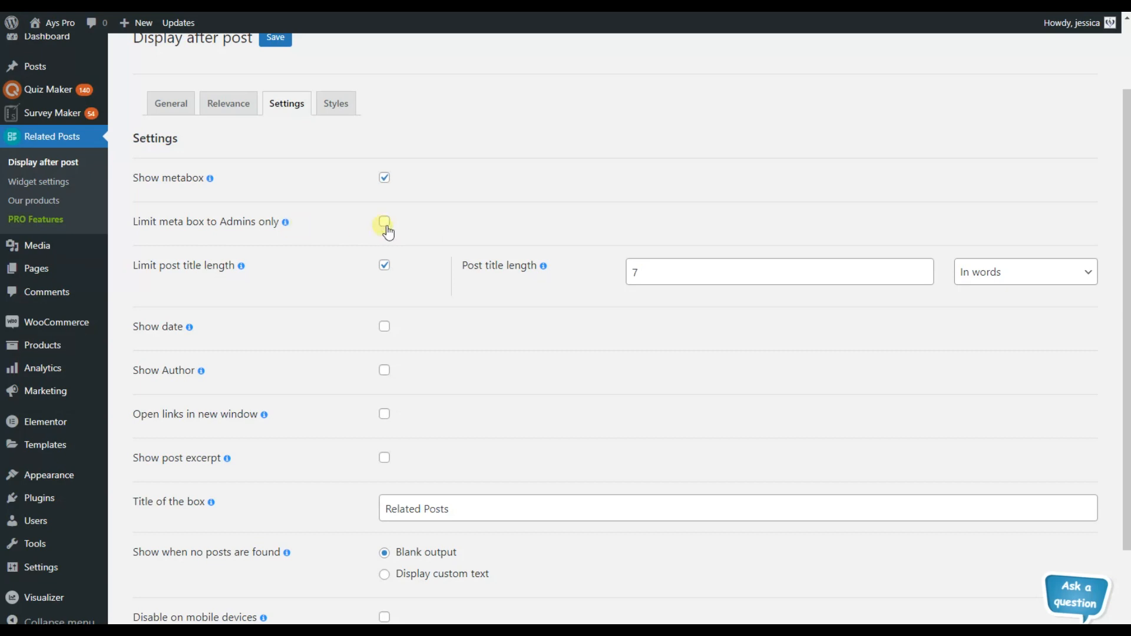
{"action": "left_click", "coordinate": [384, 222]}
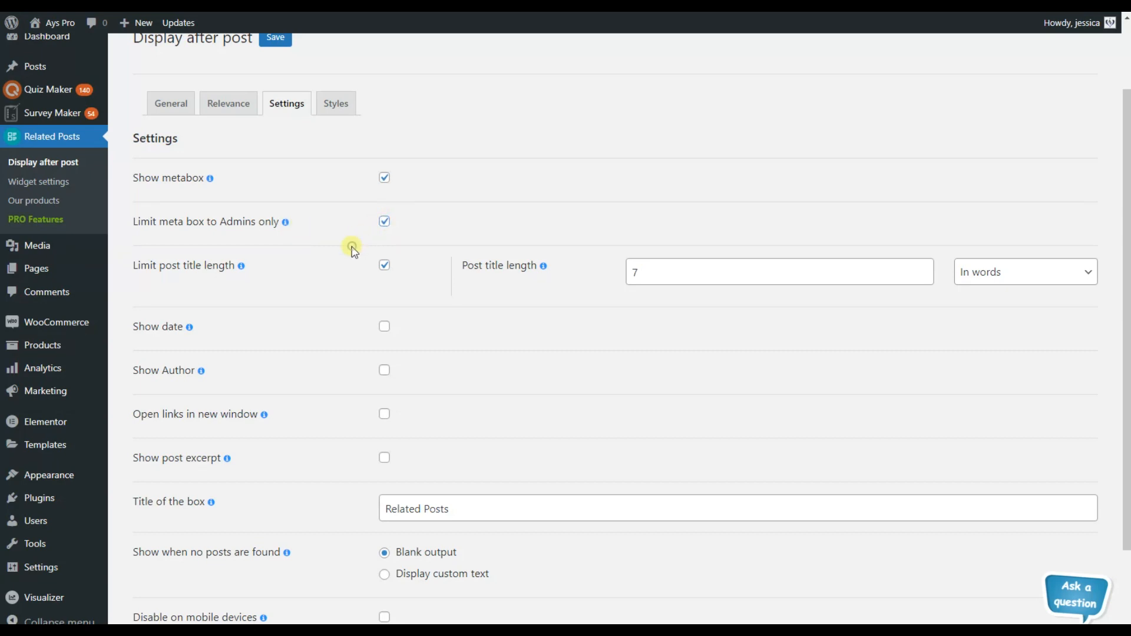
{"action": "mouse_move", "coordinate": [430, 281]}
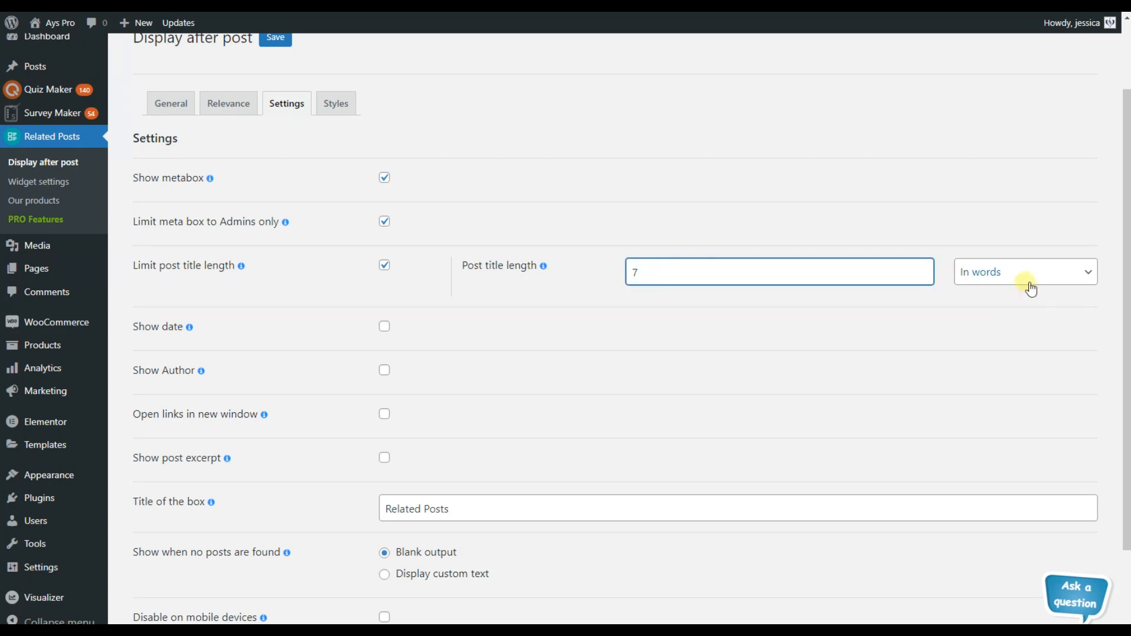
{"action": "left_click", "coordinate": [1025, 271]}
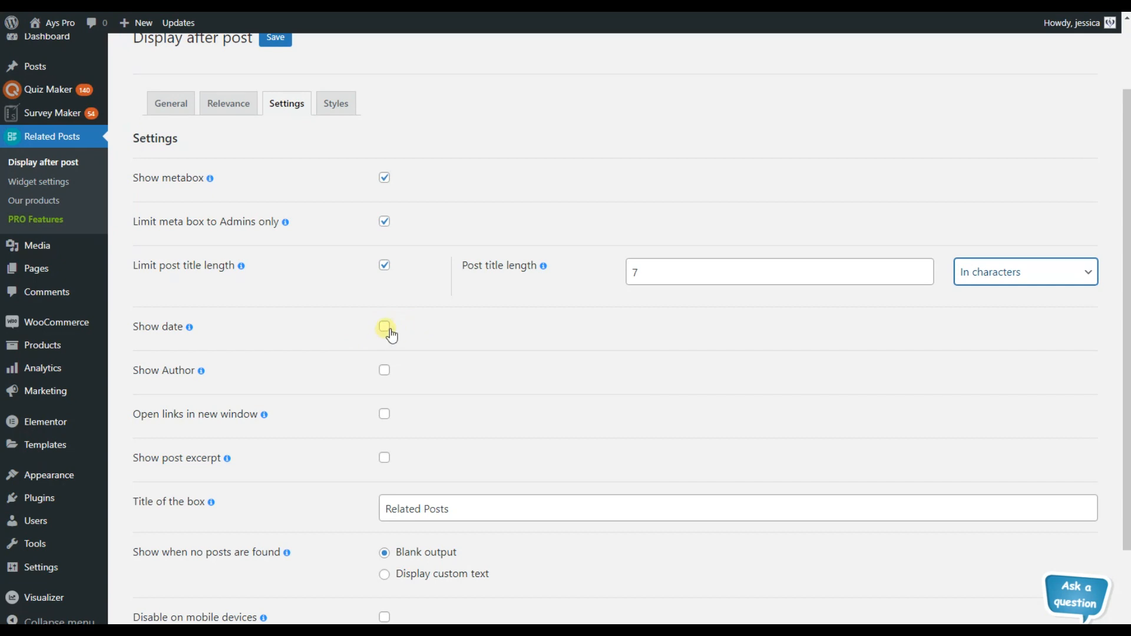
Show date and author on related posts and make links open in a new window
{"action": "left_click", "coordinate": [384, 327]}
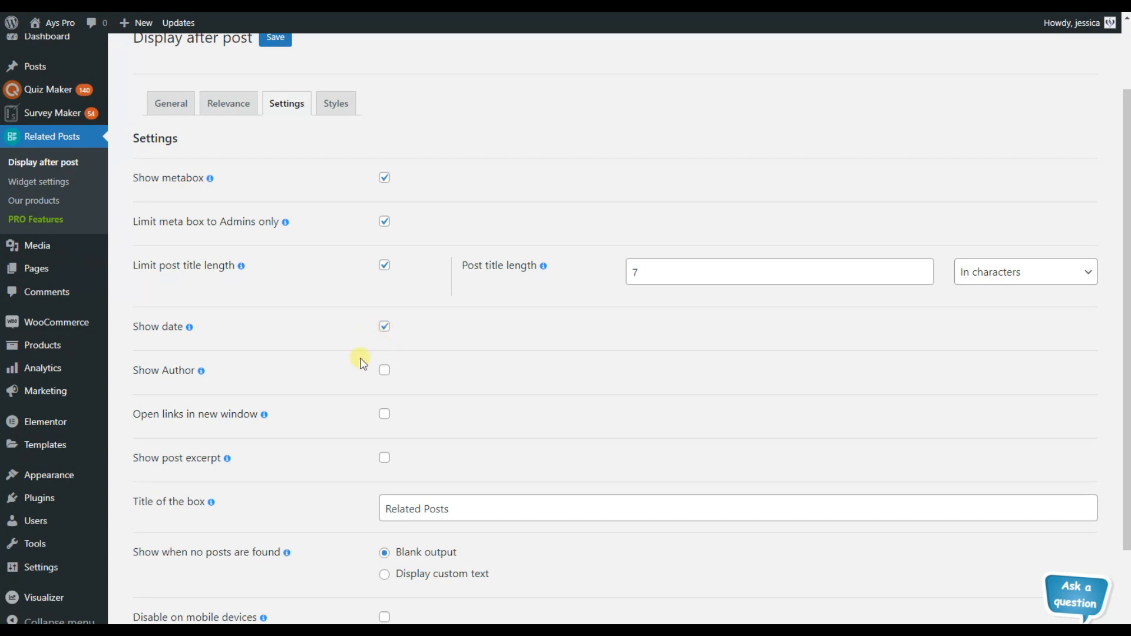
{"action": "left_click", "coordinate": [384, 370]}
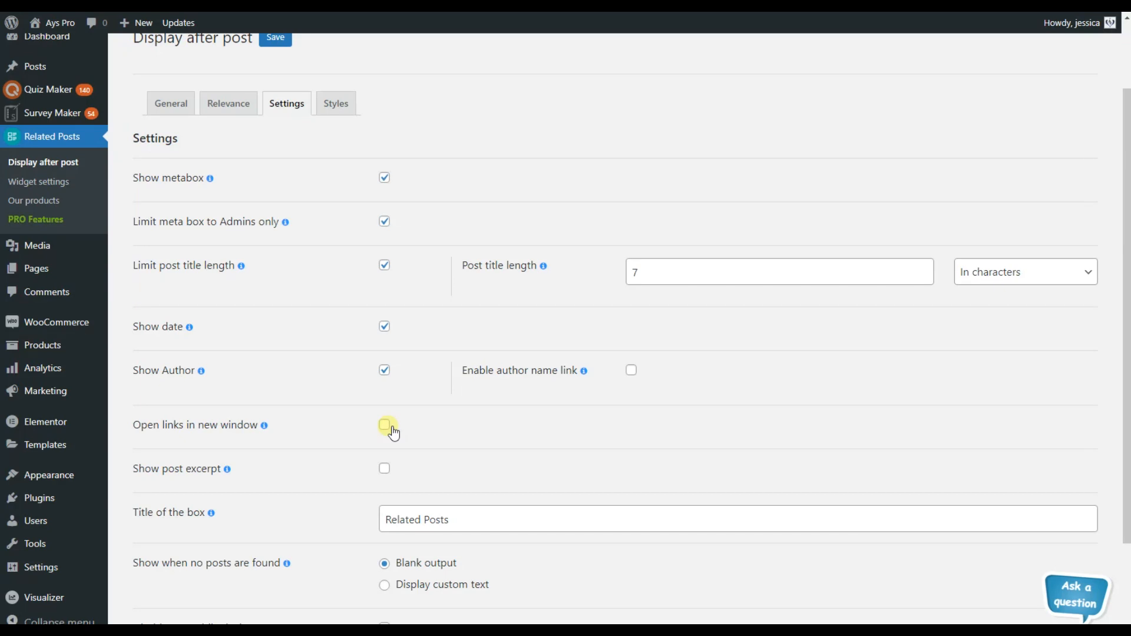
{"action": "left_click", "coordinate": [384, 424]}
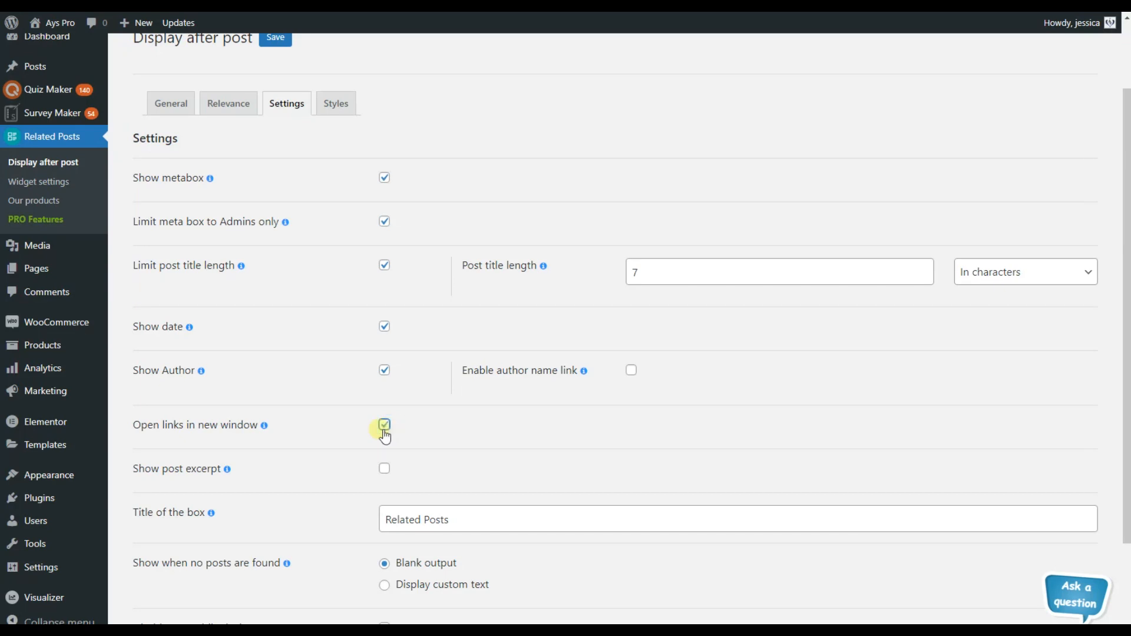
{"action": "scroll", "scroll_direction": "down", "scroll_amount": 3}
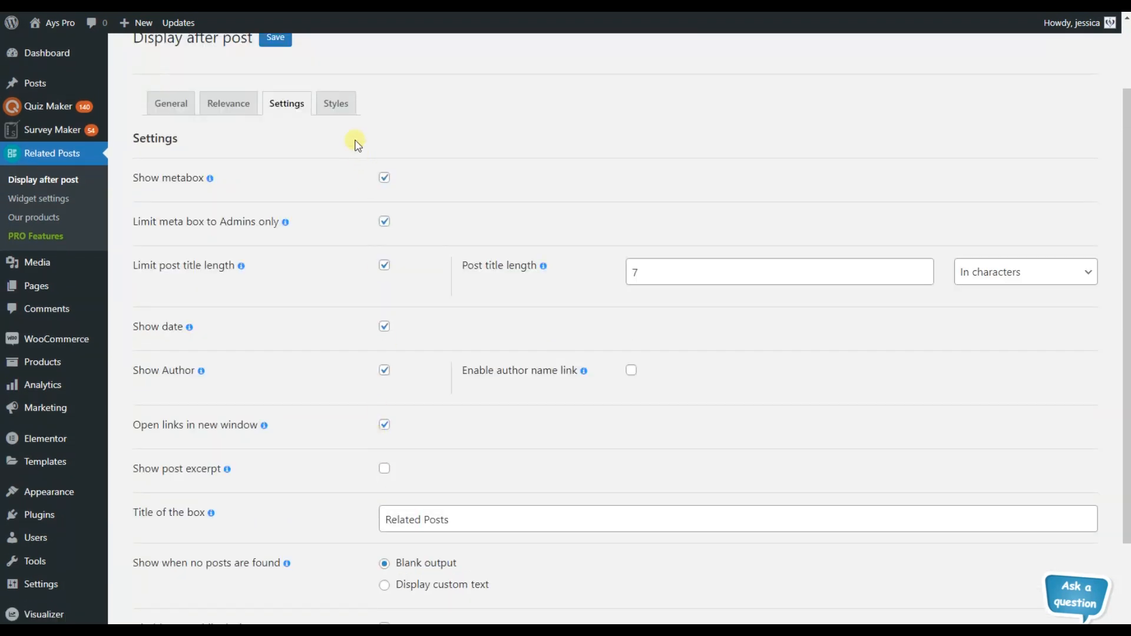
On Styles, try the Classy layout and settle on the Elegant layout
{"action": "left_click", "coordinate": [336, 104]}
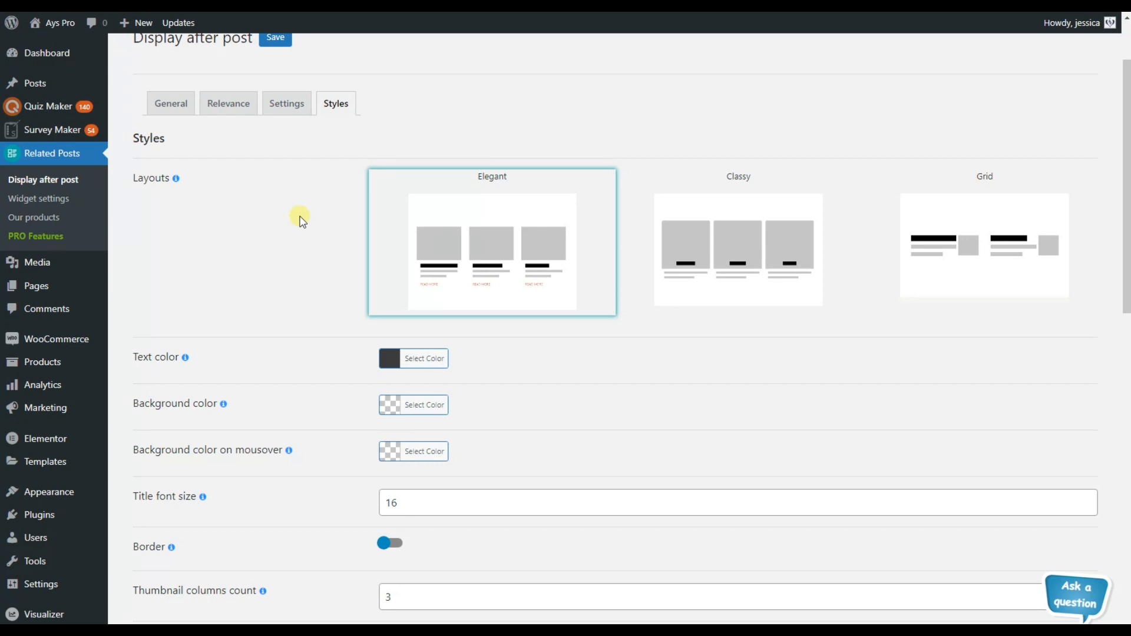
{"action": "mouse_move", "coordinate": [472, 280]}
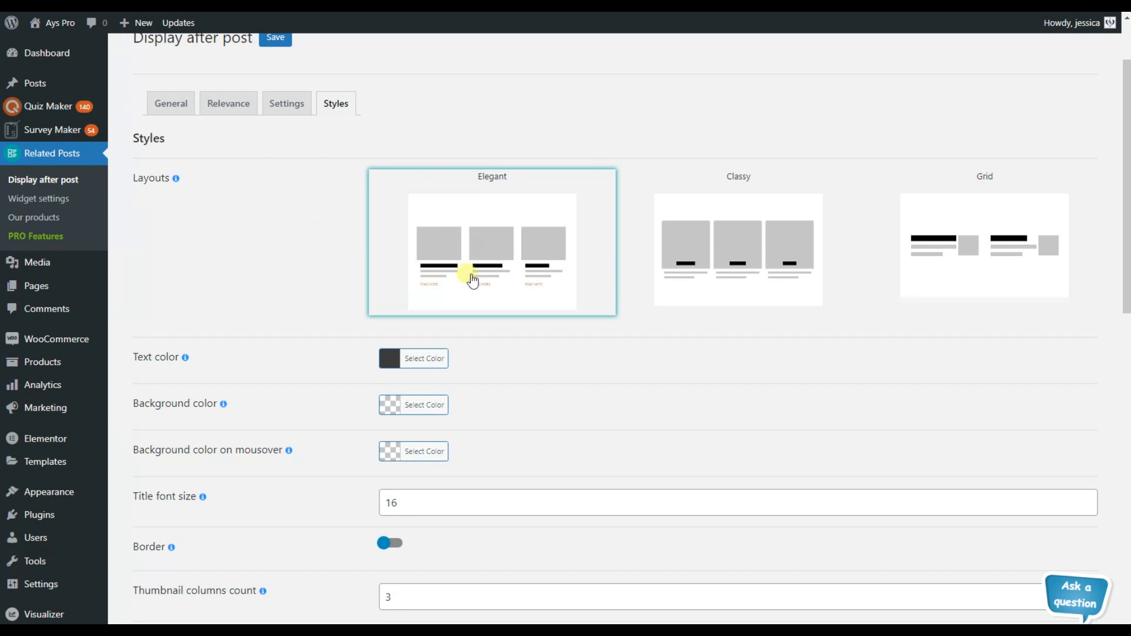
{"action": "left_click", "coordinate": [752, 285]}
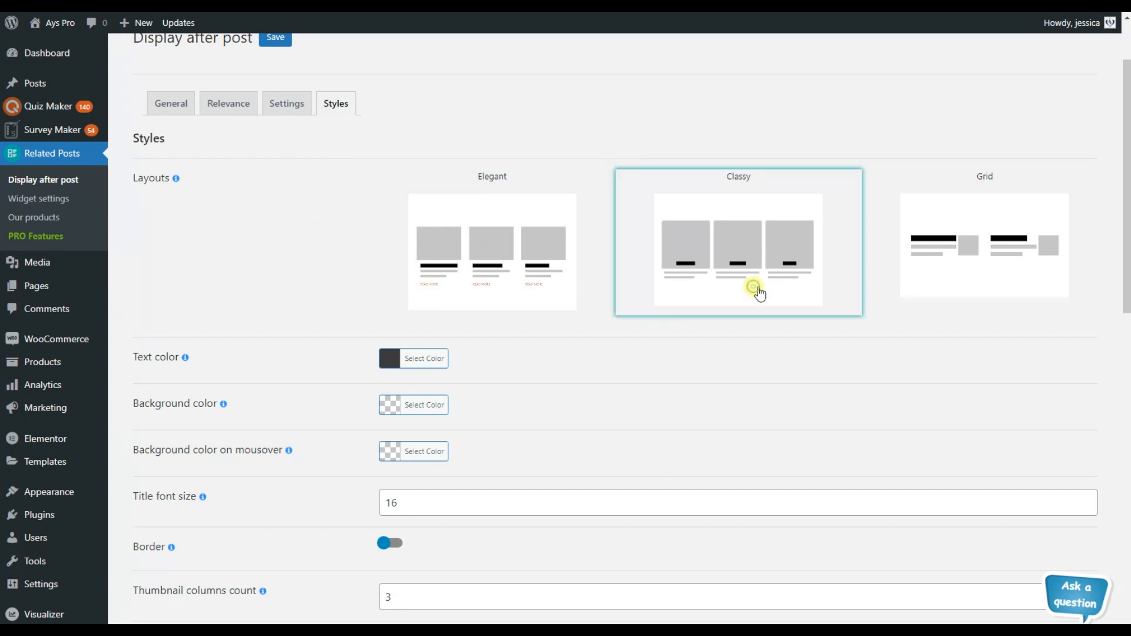
{"action": "left_click", "coordinate": [984, 250]}
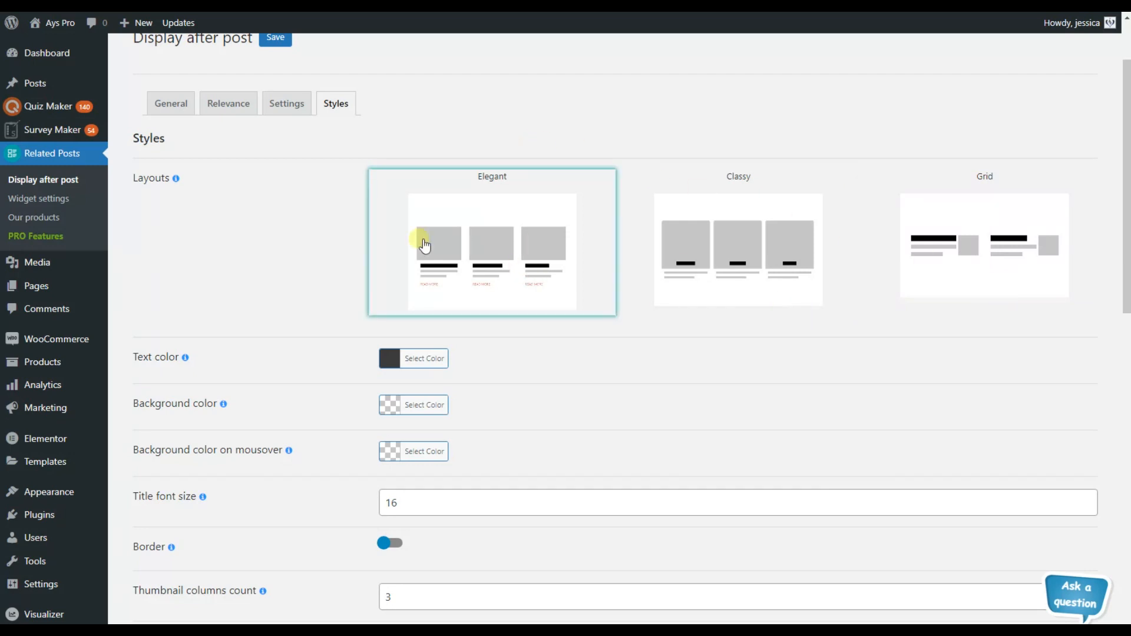
{"action": "scroll", "scroll_direction": "down", "scroll_amount": 3}
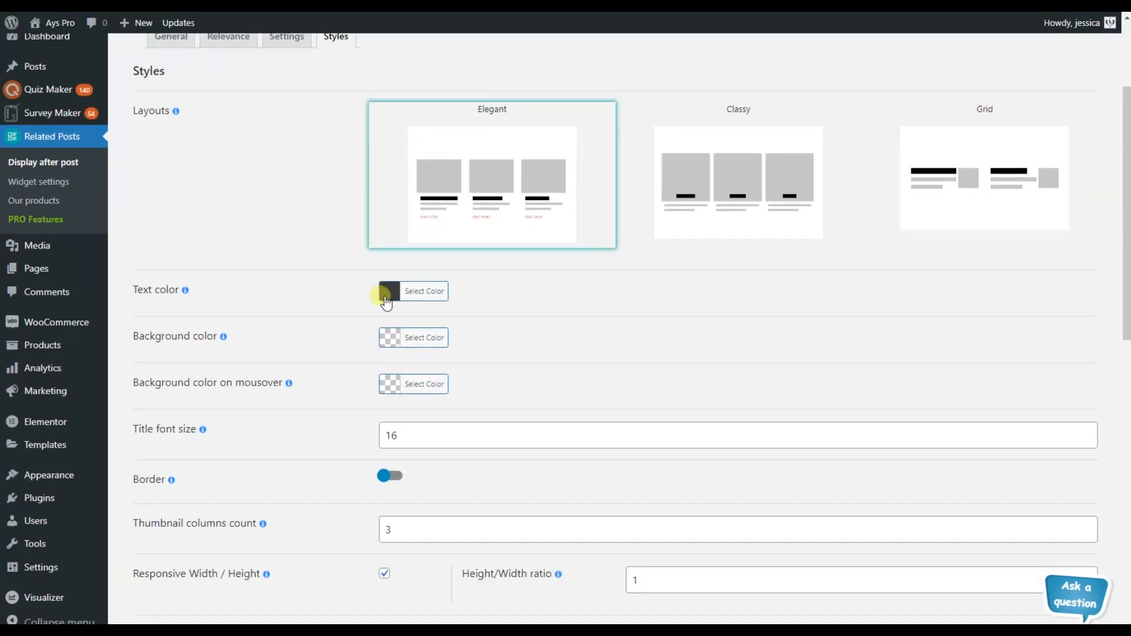
{"action": "scroll", "scroll_direction": "down", "scroll_amount": 3}
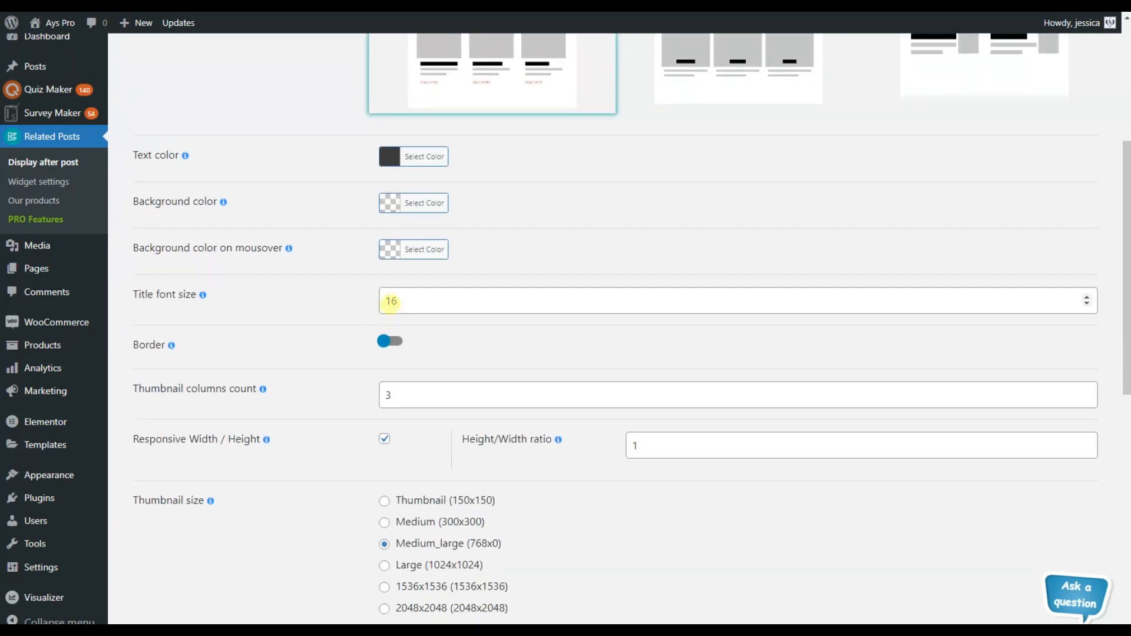
Turn on the related posts border with 1 px solid black and 0 radius
{"action": "left_click", "coordinate": [390, 342]}
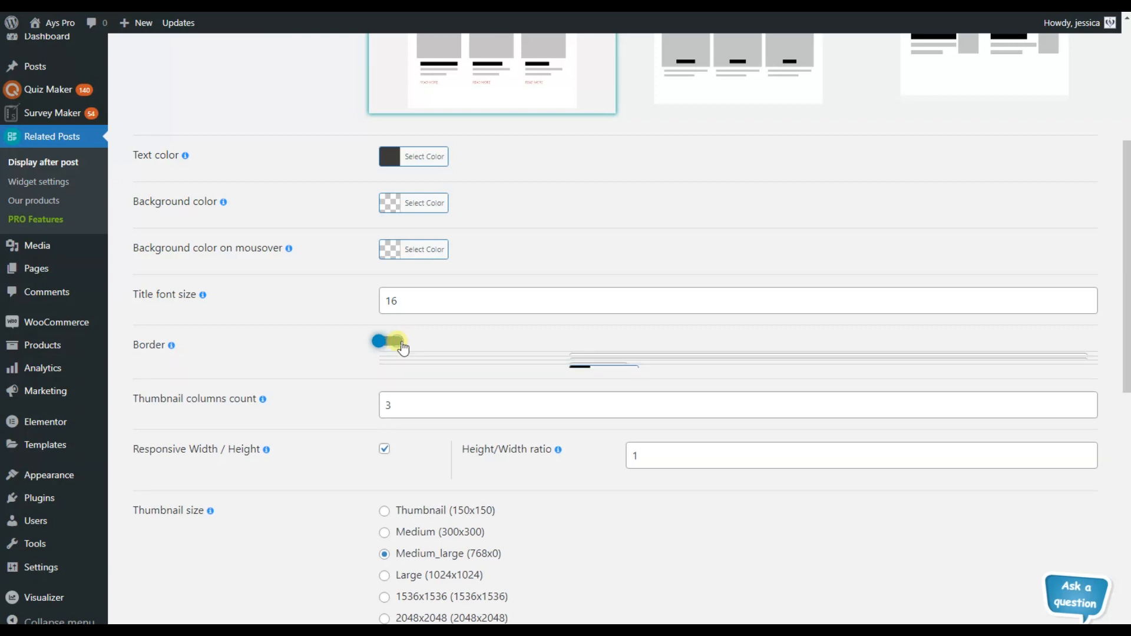
{"action": "left_click", "coordinate": [386, 342]}
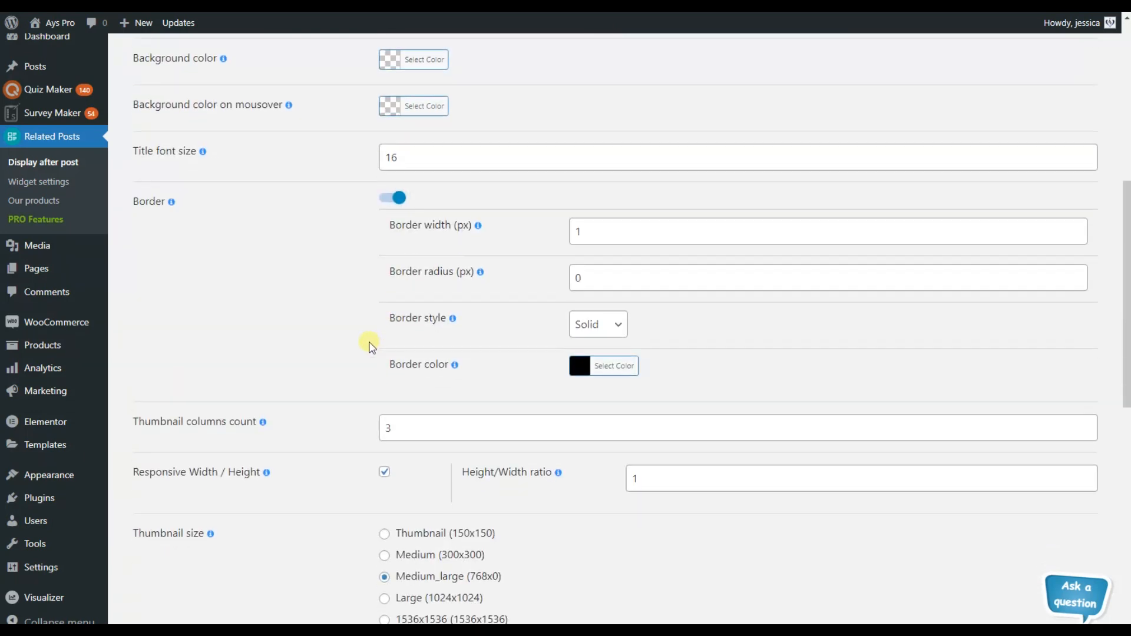
{"action": "scroll", "scroll_direction": "down", "scroll_amount": 3}
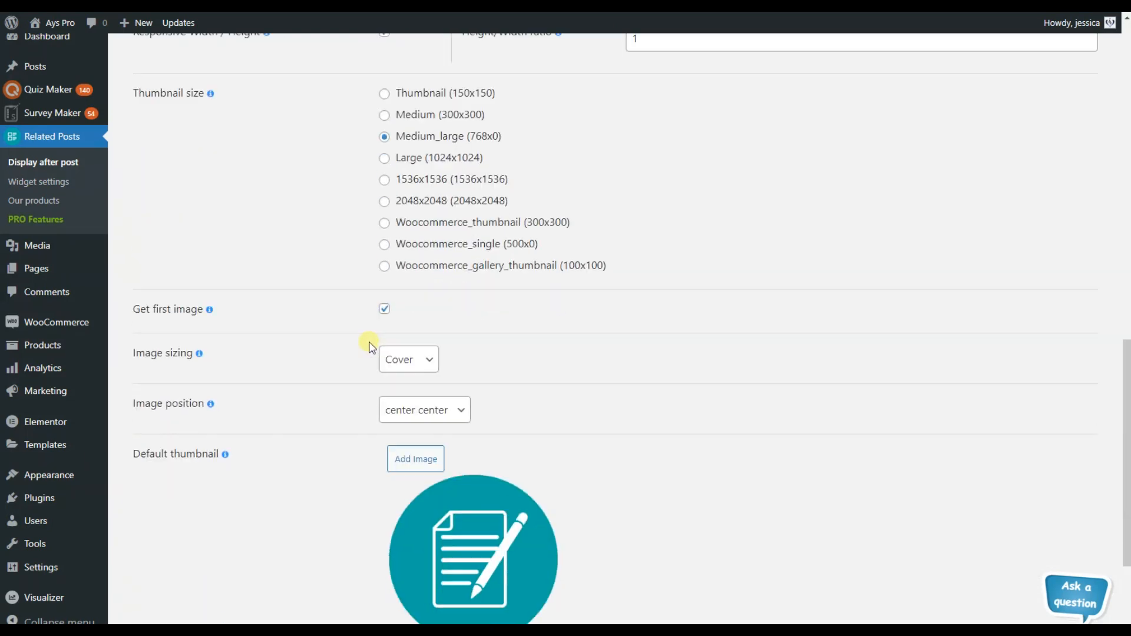
{"action": "scroll", "scroll_direction": "down", "scroll_amount": 3}
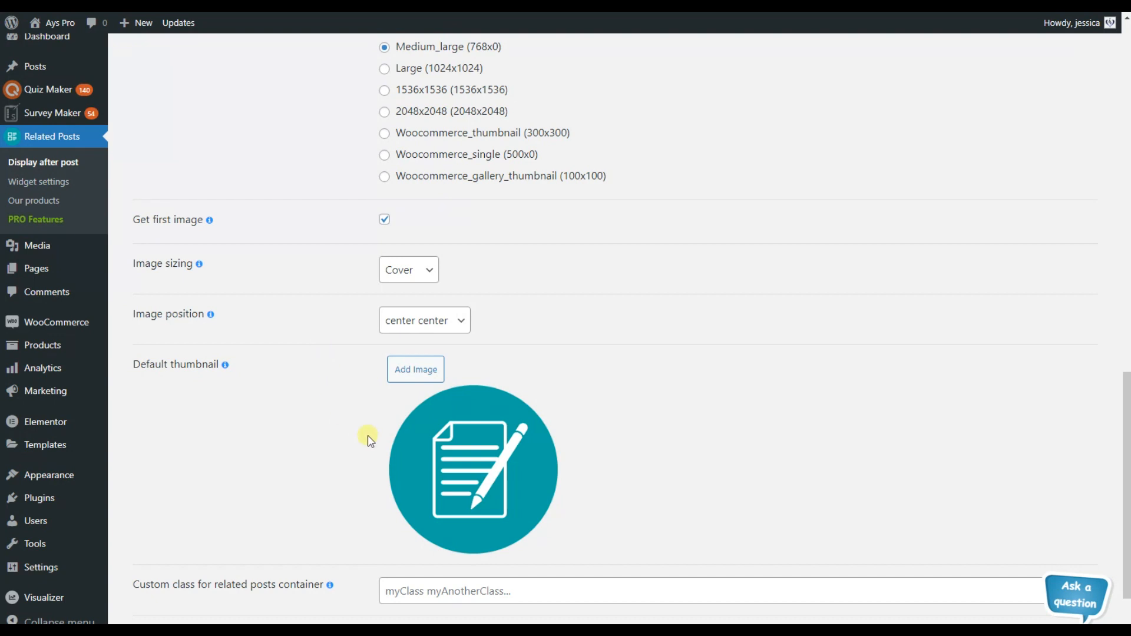
{"action": "mouse_move", "coordinate": [516, 516]}
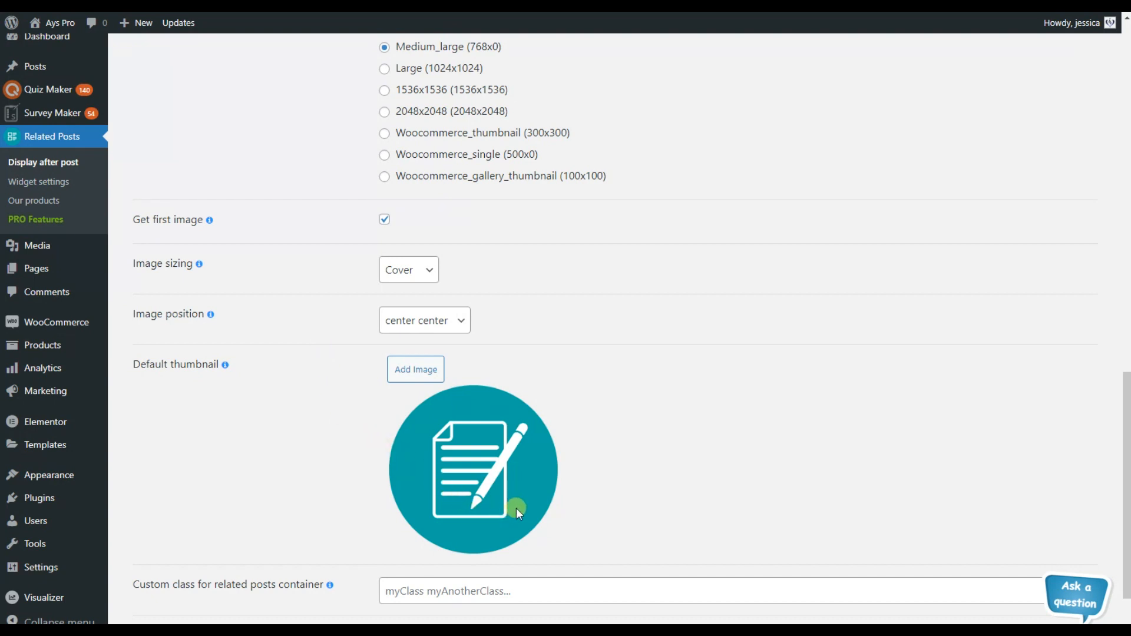
{"action": "mouse_move", "coordinate": [504, 479]}
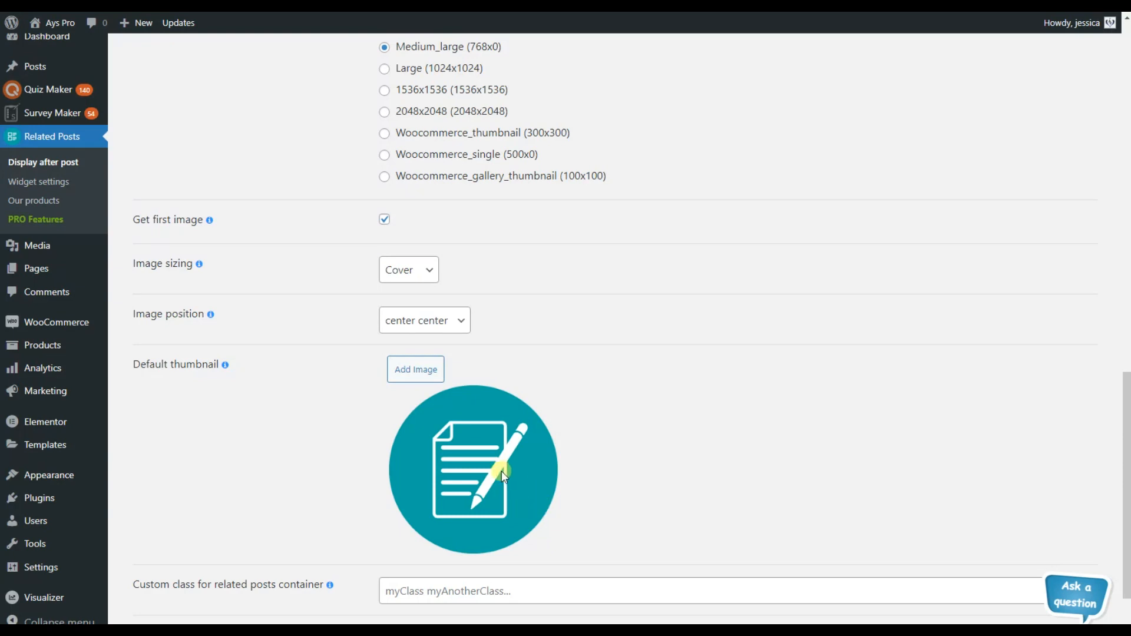
{"action": "mouse_move", "coordinate": [443, 403]}
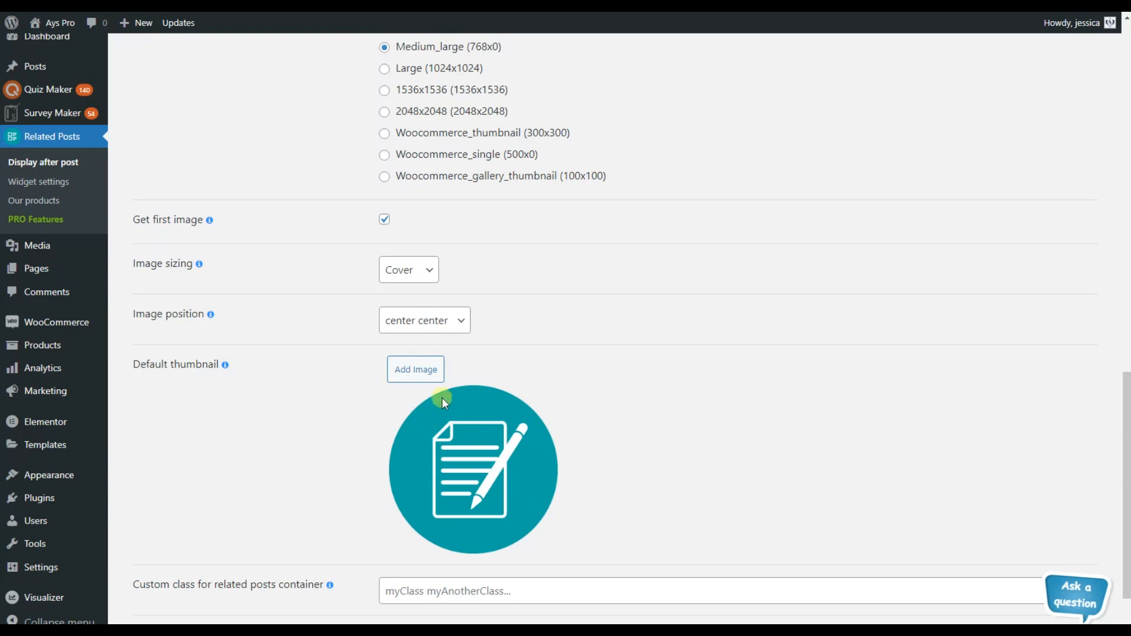
Set the cartoon figure with glasses and ruler as the default thumbnail and view the site
{"action": "left_click", "coordinate": [415, 369]}
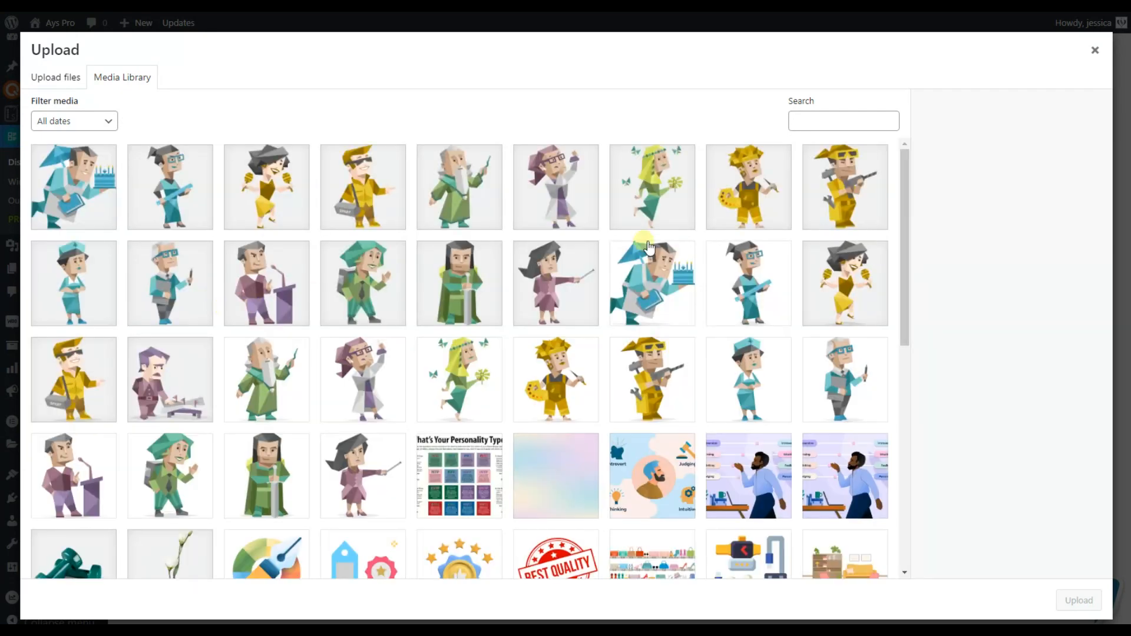
{"action": "left_click", "coordinate": [170, 186]}
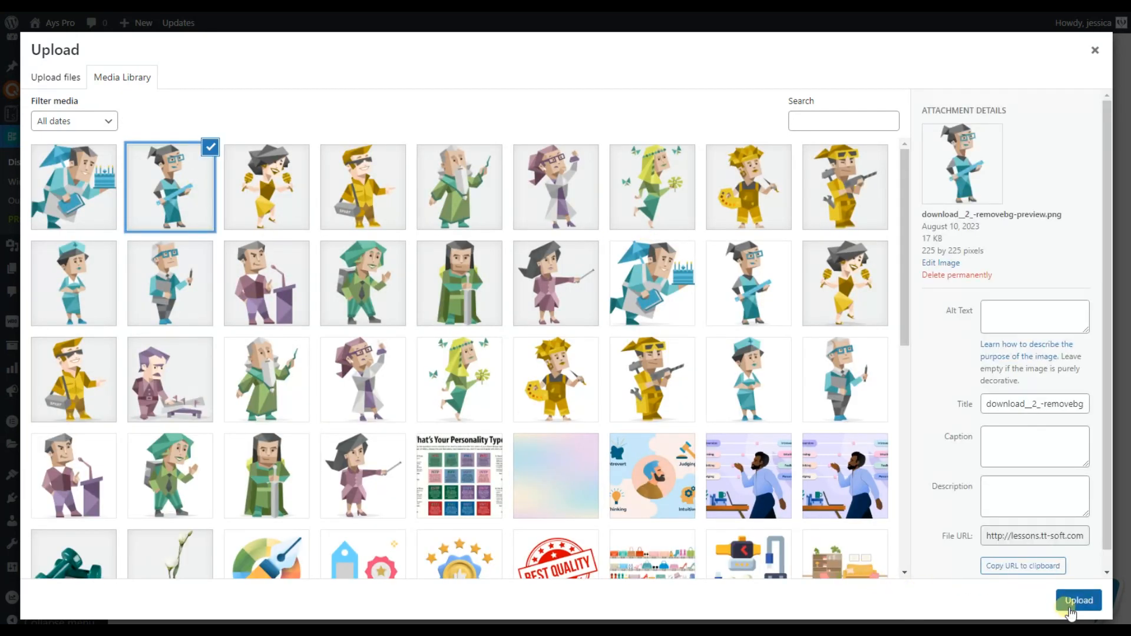
{"action": "left_click", "coordinate": [1074, 600]}
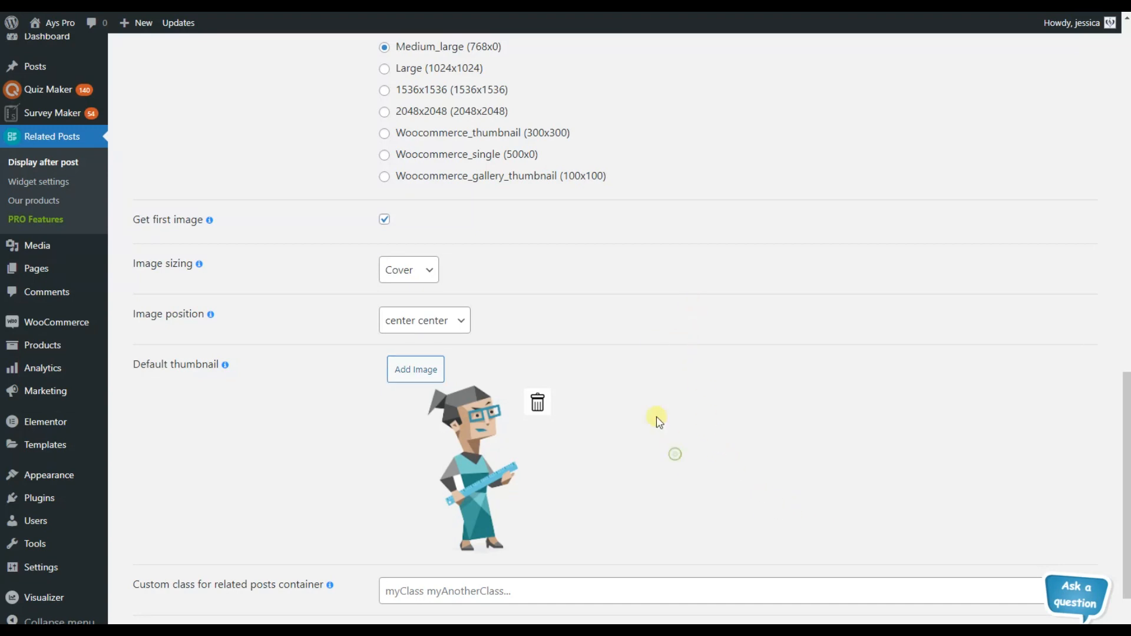
{"action": "mouse_move", "coordinate": [477, 457]}
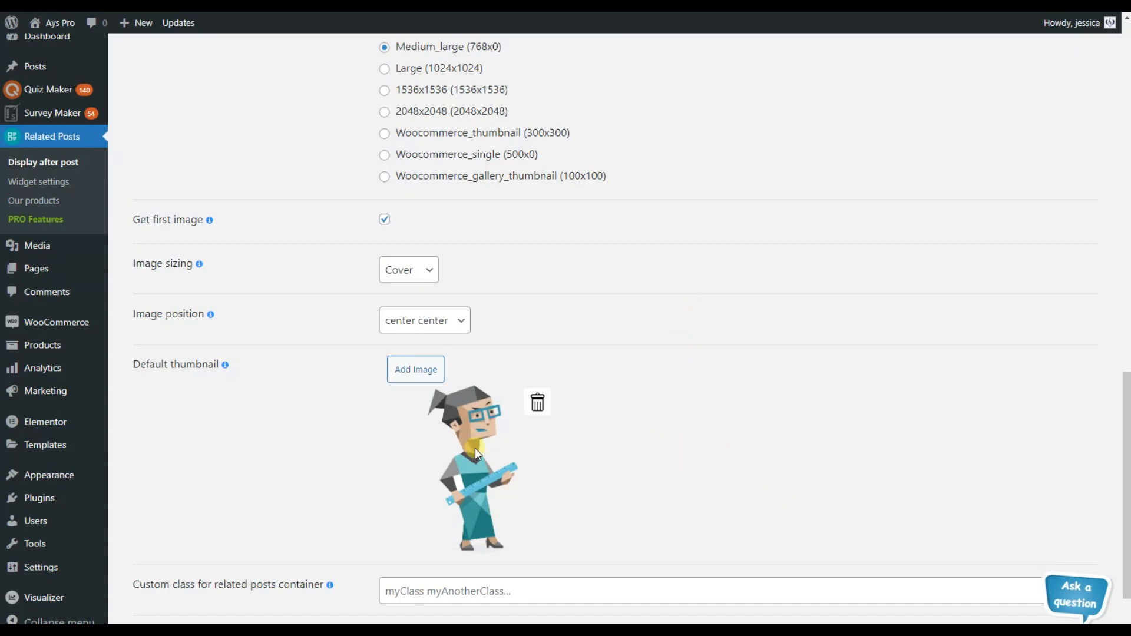
{"action": "scroll", "scroll_direction": "down", "scroll_amount": 3}
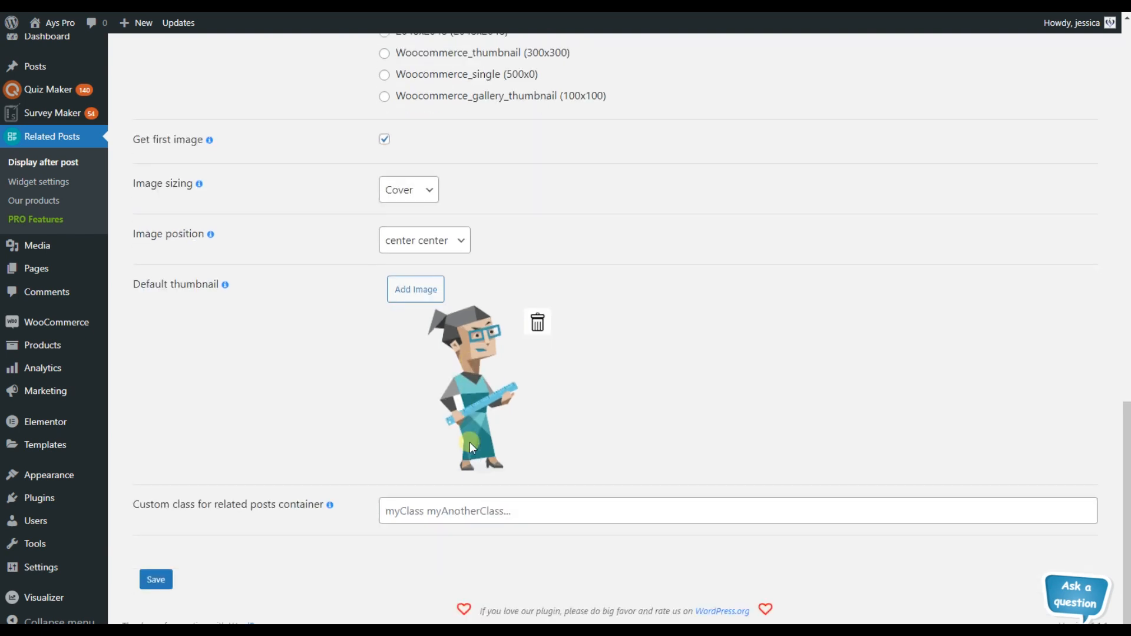
{"action": "left_click", "coordinate": [38, 181]}
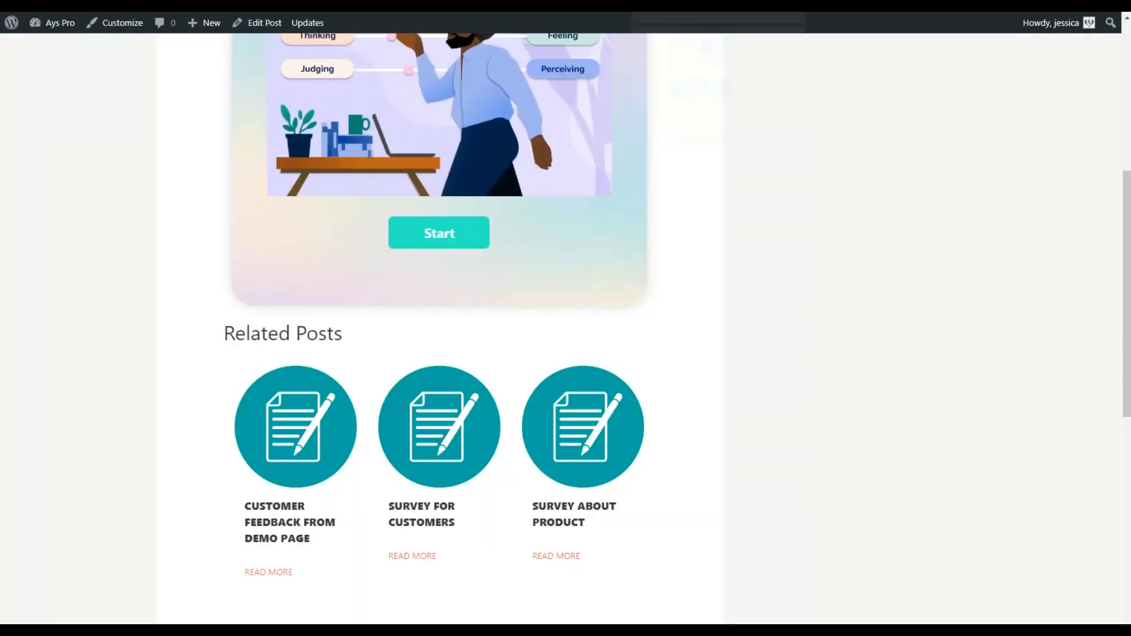
Open the Survey for customers post from the widget and view its three related posts
{"action": "scroll", "scroll_direction": "up", "scroll_amount": 3}
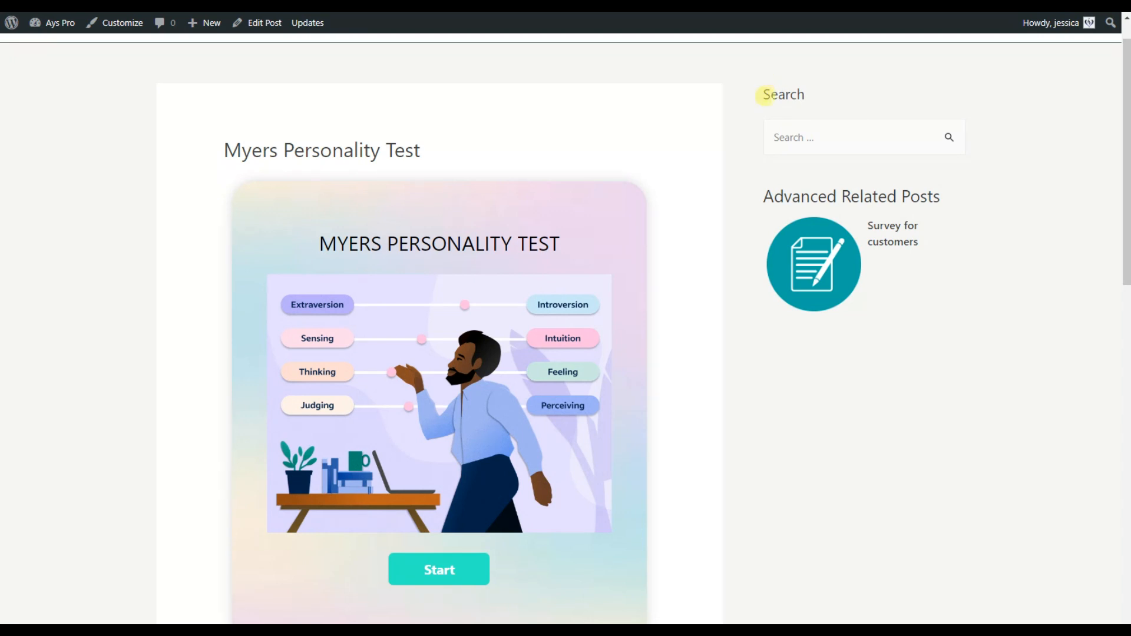
{"action": "mouse_move", "coordinate": [820, 216]}
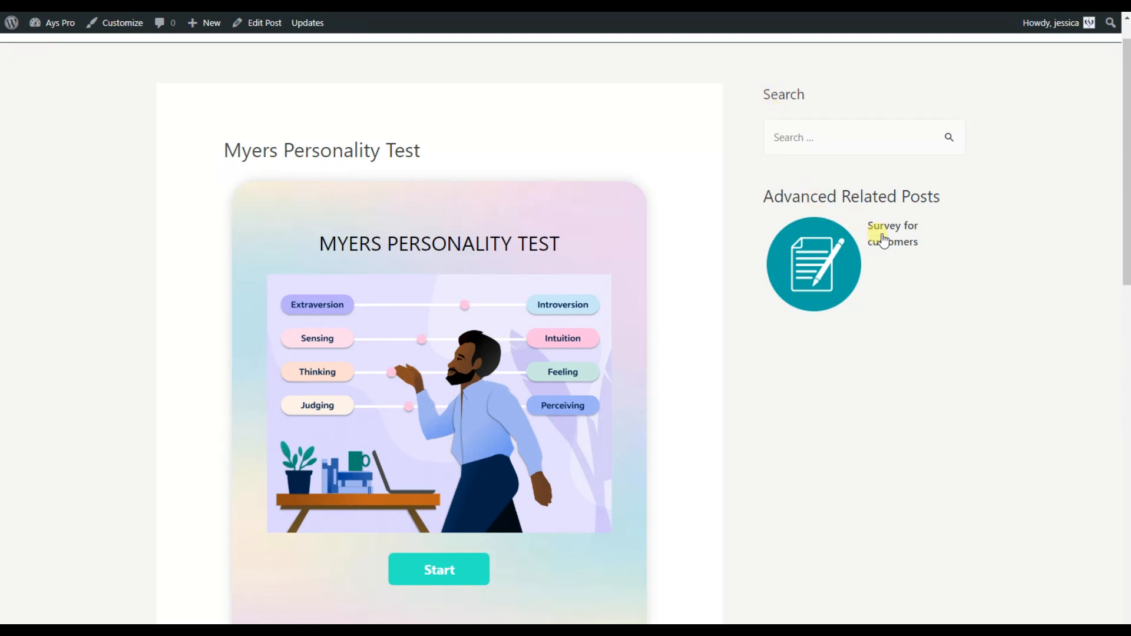
{"action": "left_click", "coordinate": [892, 233]}
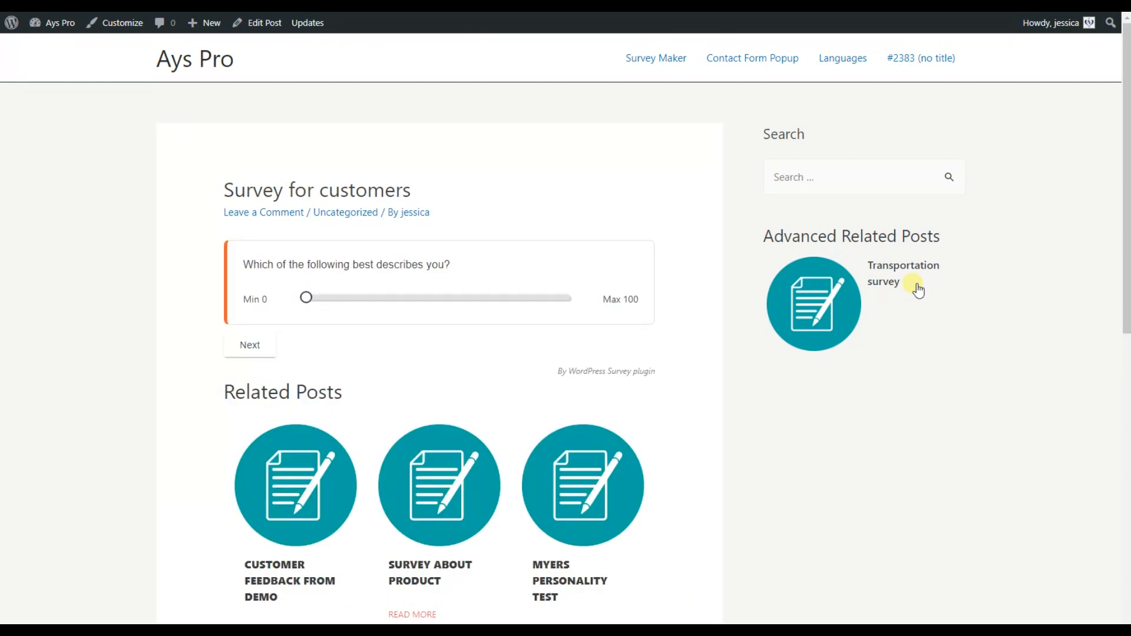
{"action": "mouse_move", "coordinate": [487, 259]}
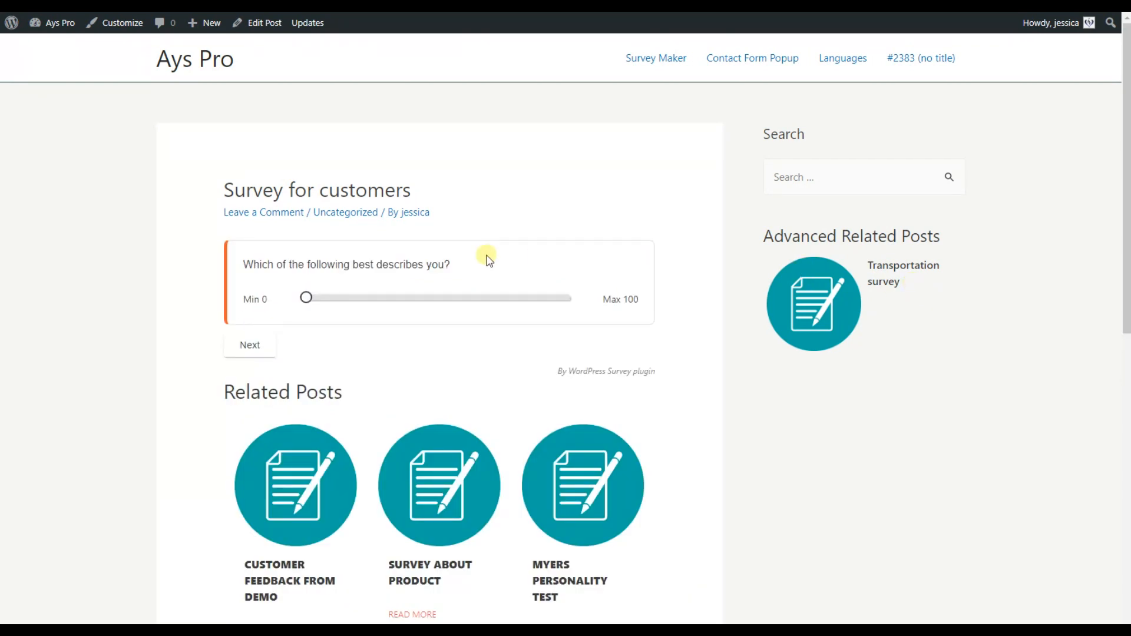
{"action": "mouse_move", "coordinate": [893, 394]}
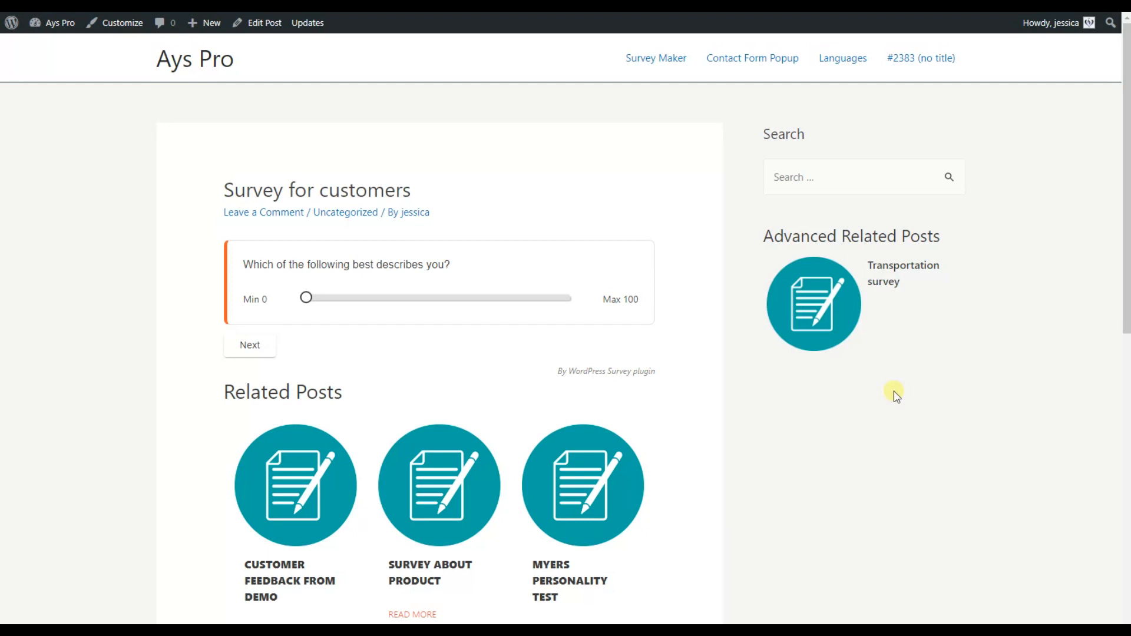
{"action": "scroll", "scroll_direction": "down", "scroll_amount": 3}
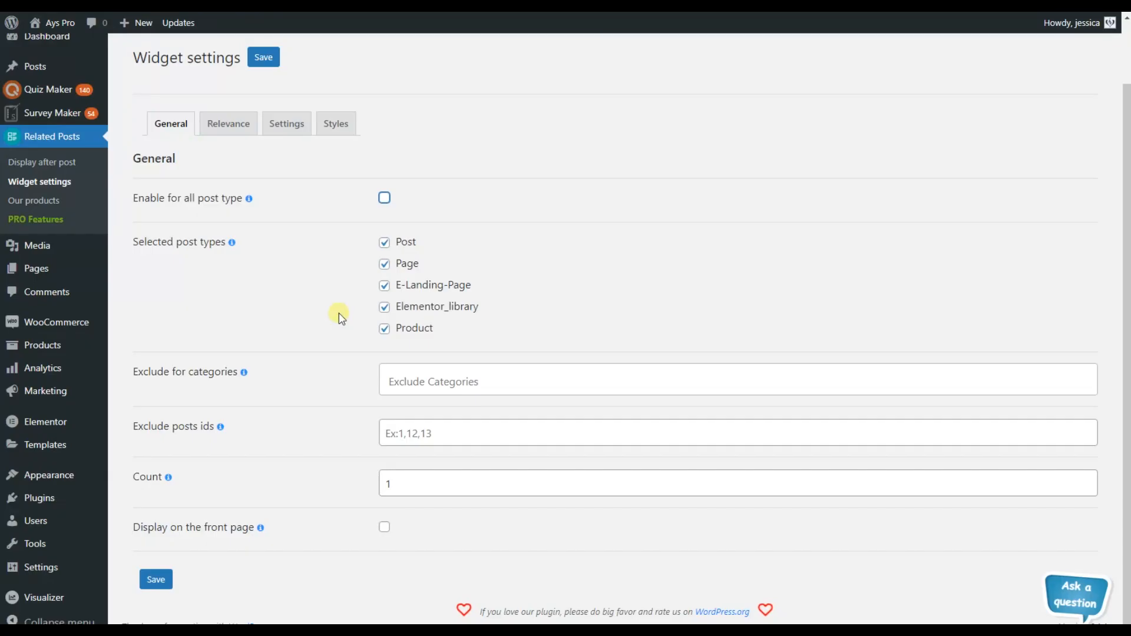
{"action": "mouse_move", "coordinate": [330, 213]}
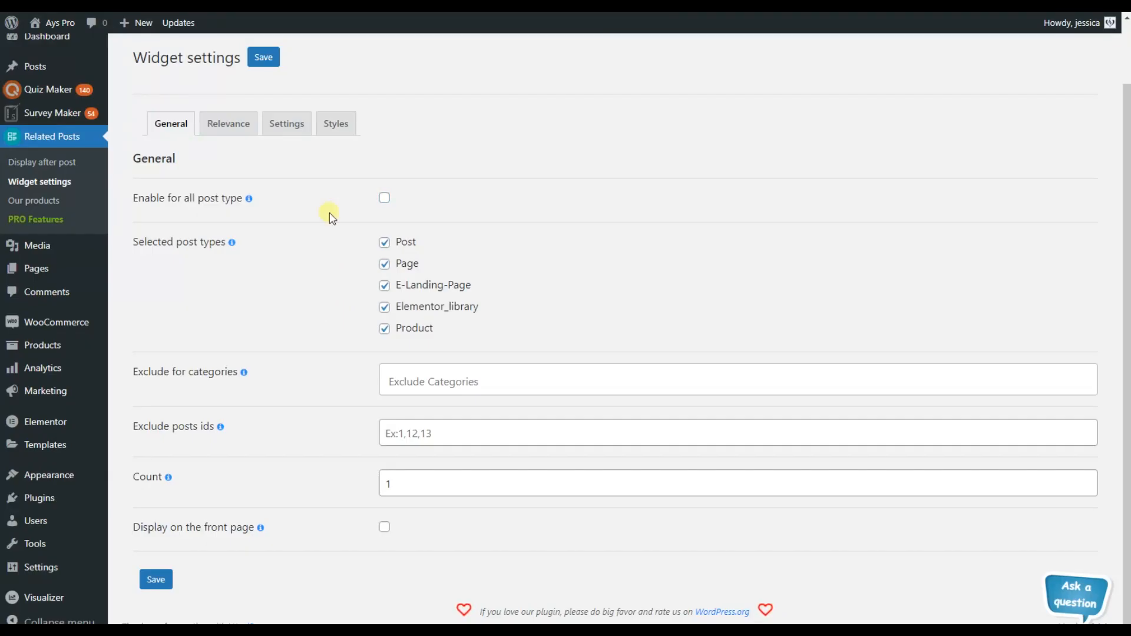
In the widget's Styles, try Elegant and Classy layouts and return to Grid
{"action": "left_click", "coordinate": [335, 124]}
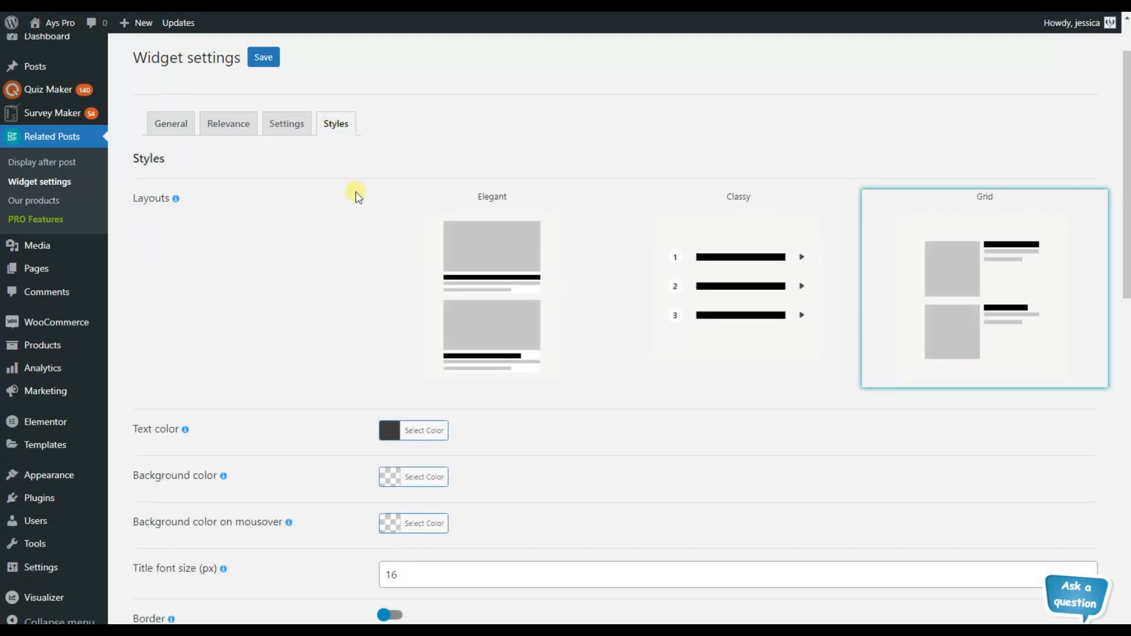
{"action": "left_click", "coordinate": [490, 290]}
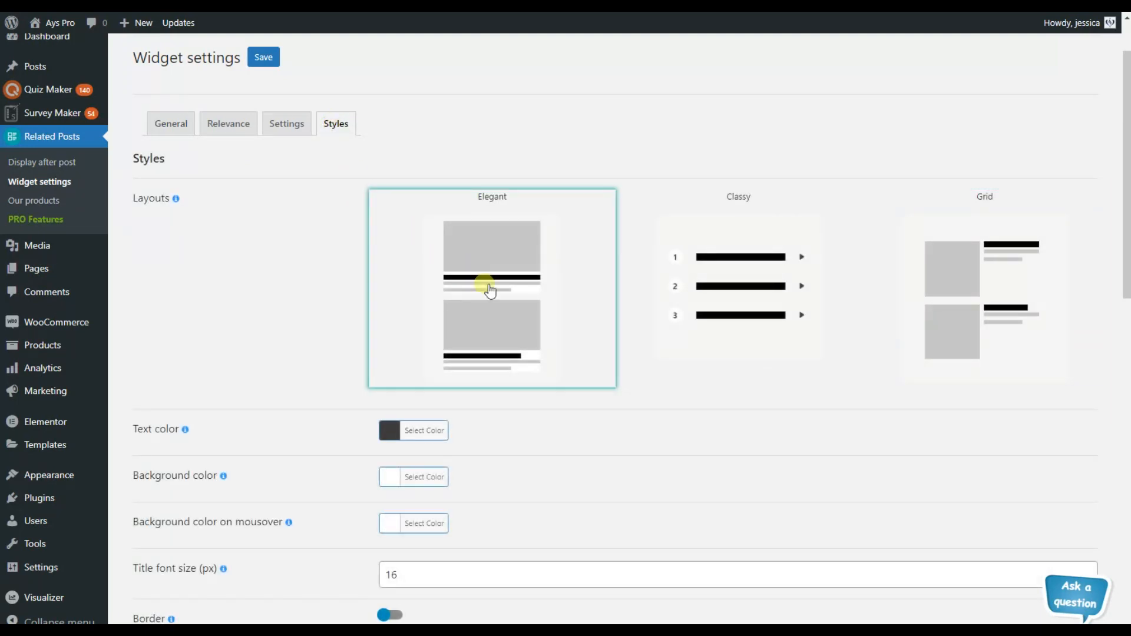
{"action": "left_click", "coordinate": [737, 285]}
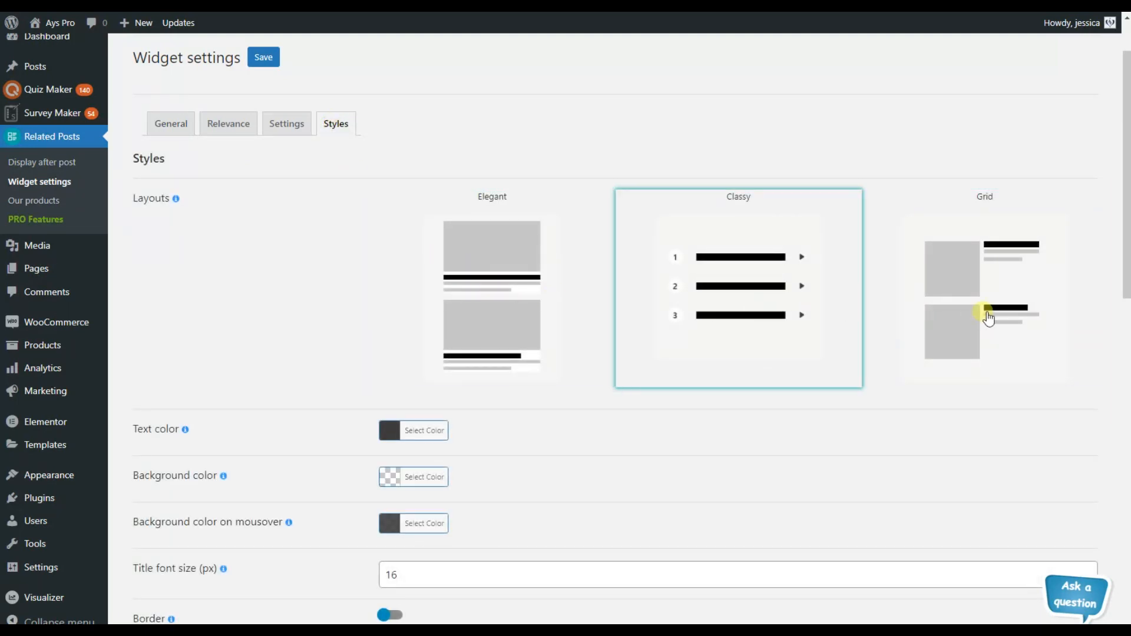
{"action": "left_click", "coordinate": [990, 313]}
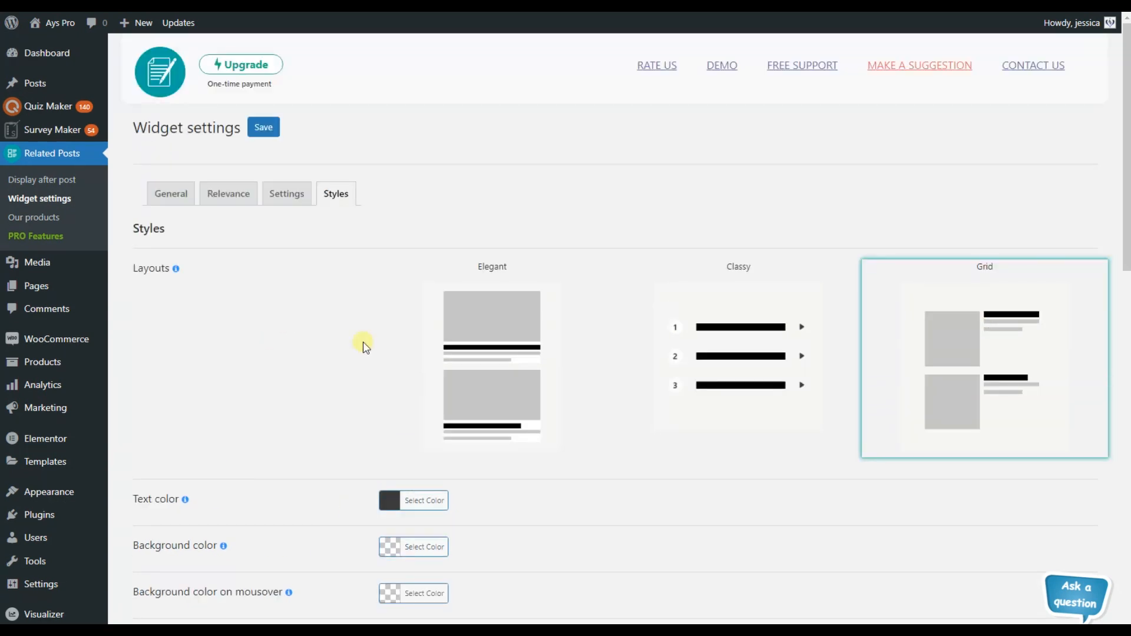